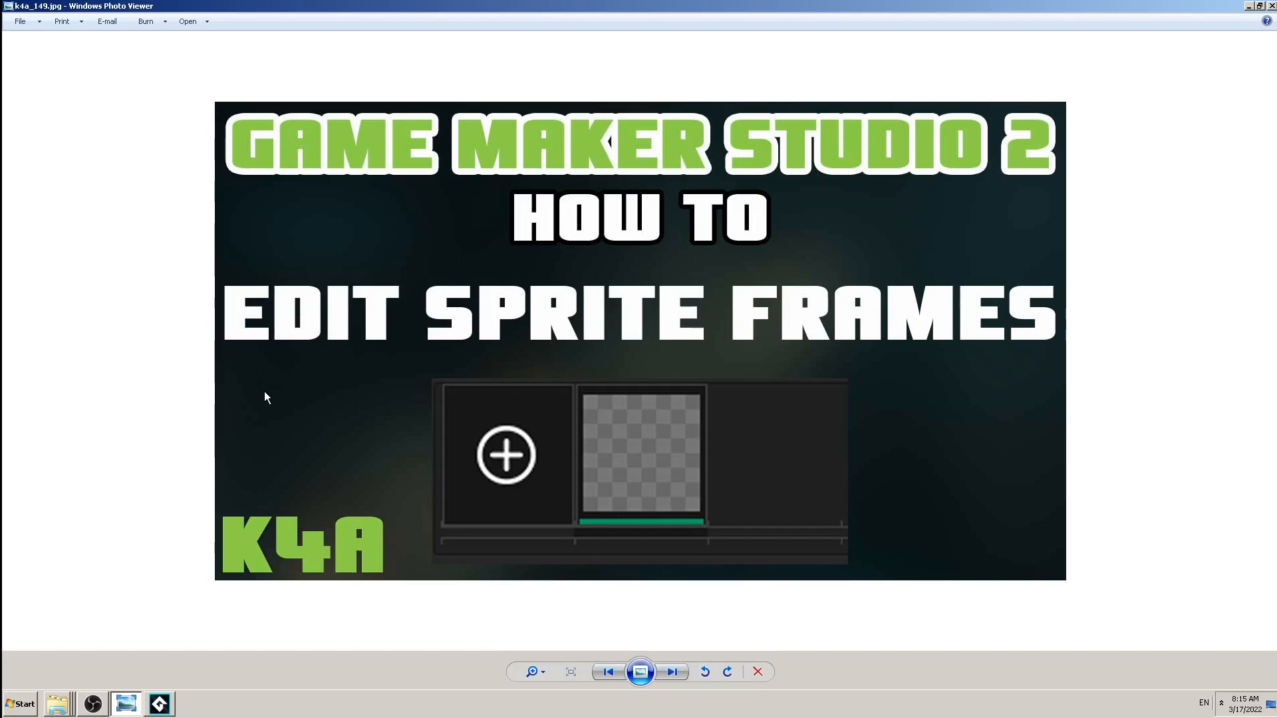
mouse_move(339, 436)
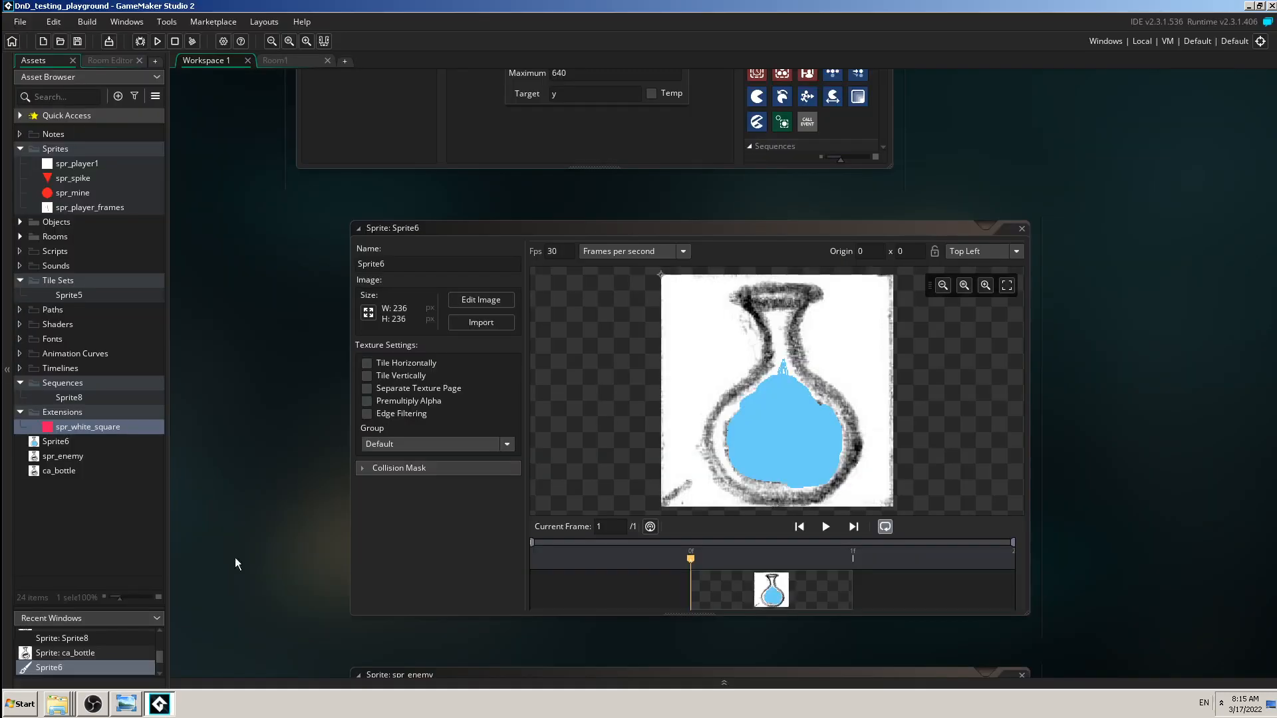
mouse_move(263, 339)
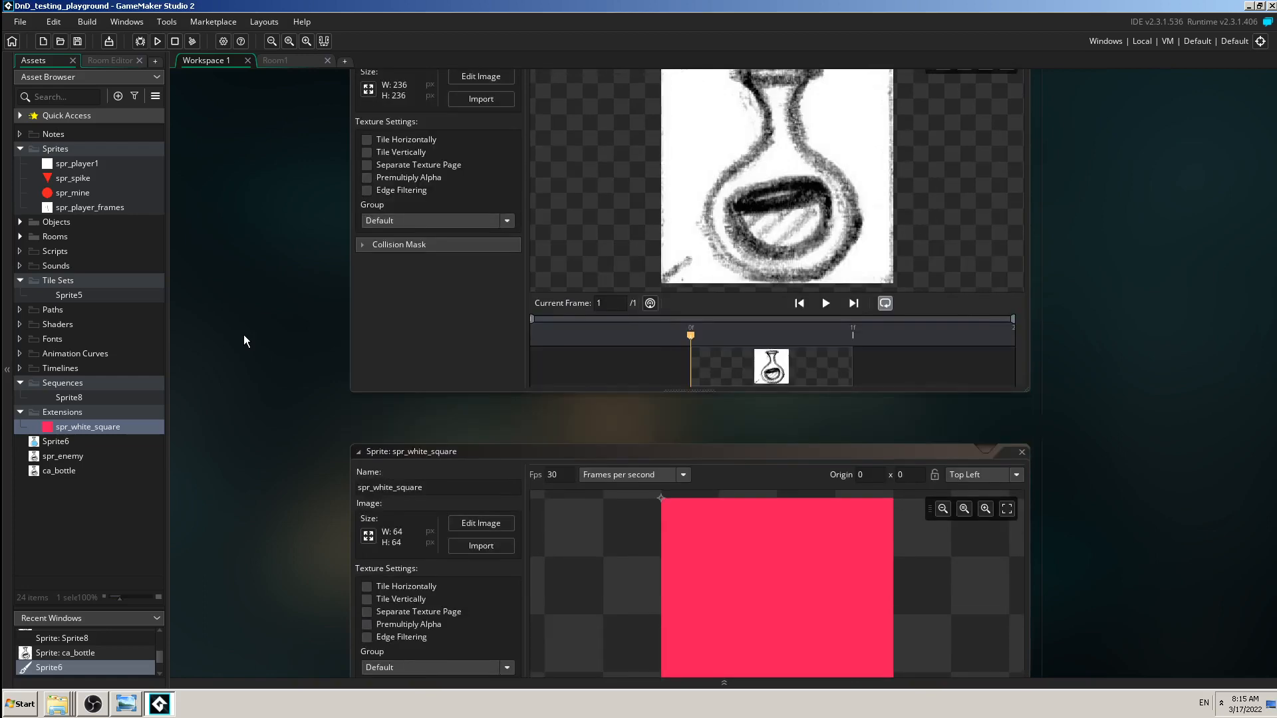
Bring the Sprite6 sprite window forward and enlarged in the workspace
double_click(62, 455)
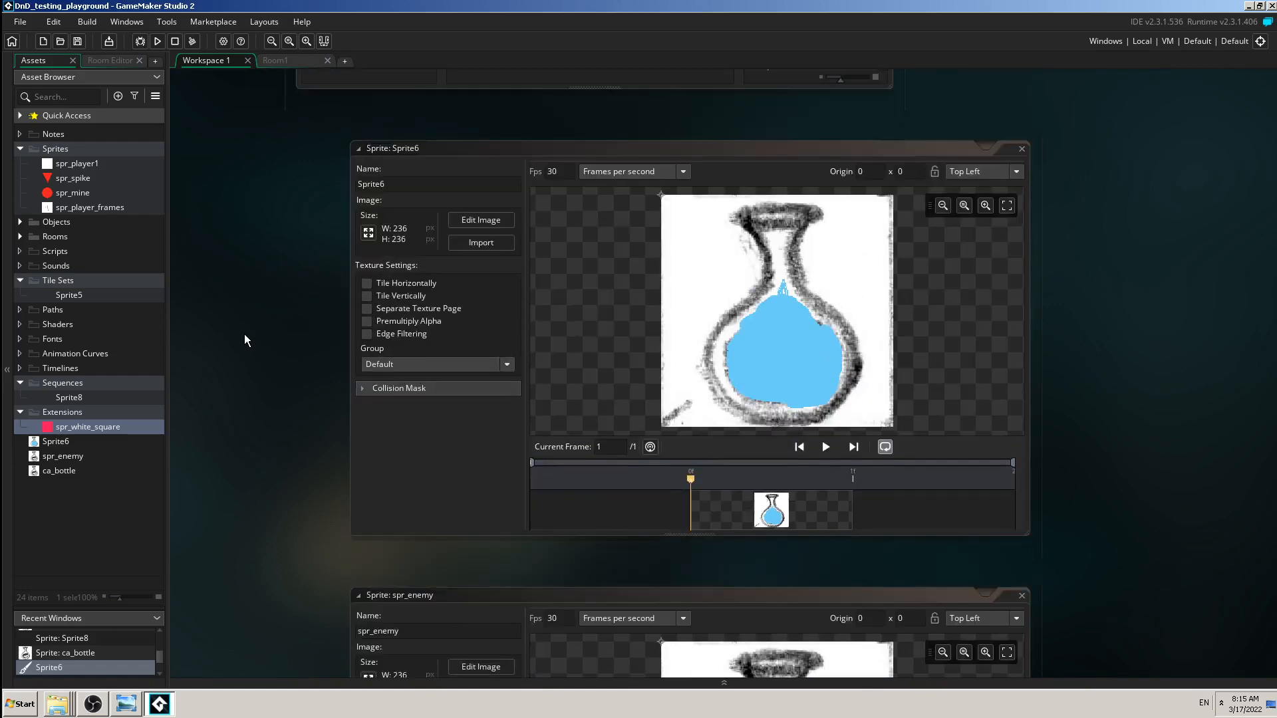
mouse_move(252, 337)
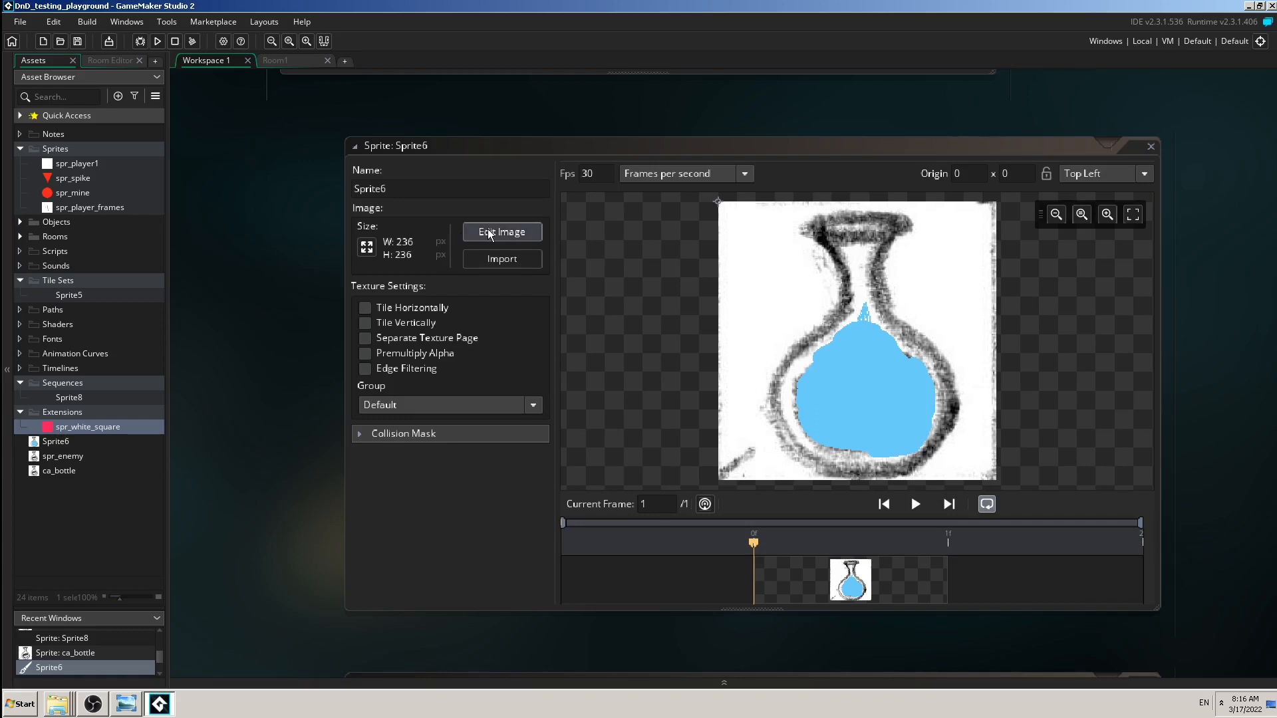
Open Sprite6's bottle image in the image editor with its single frame
left_click(501, 231)
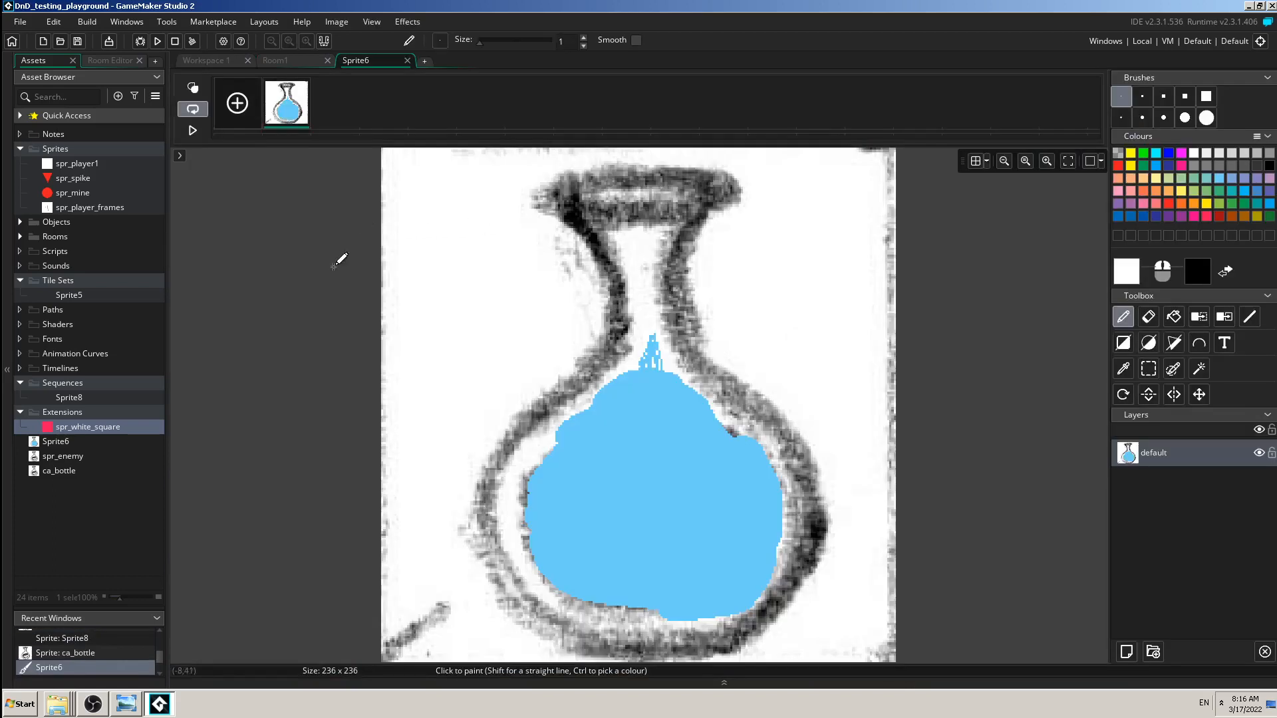
mouse_move(322, 281)
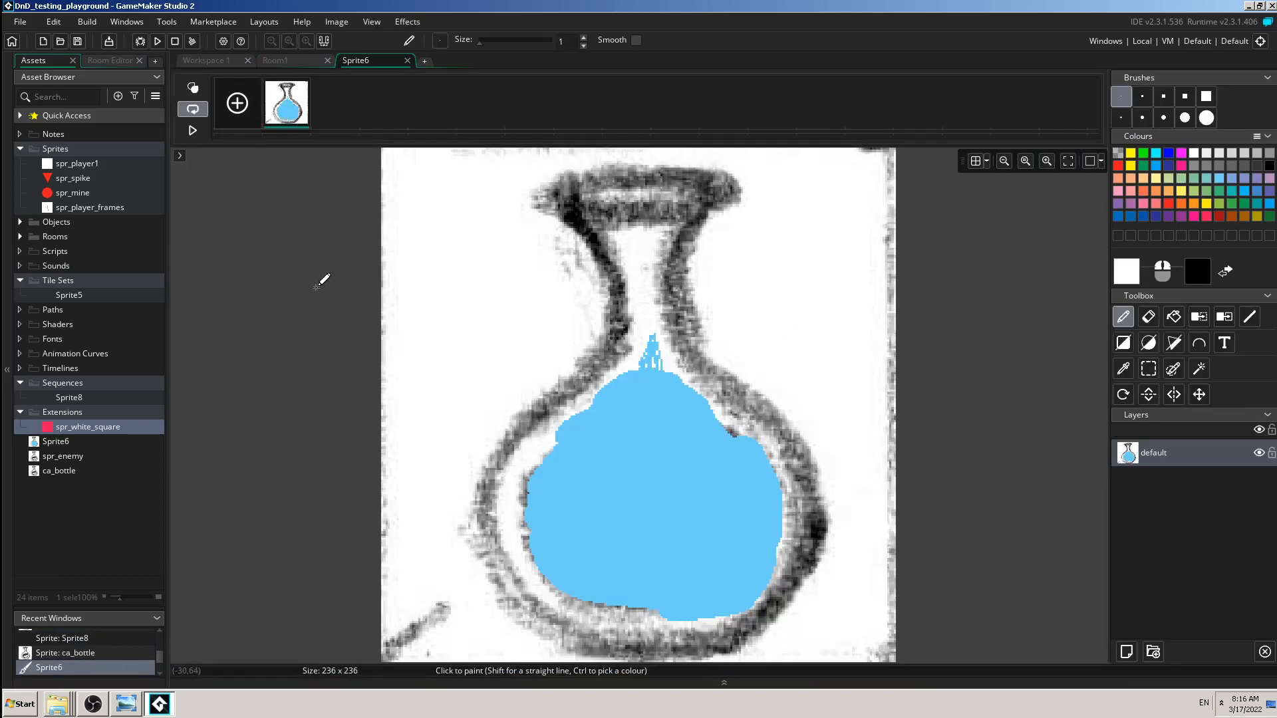
mouse_move(661, 478)
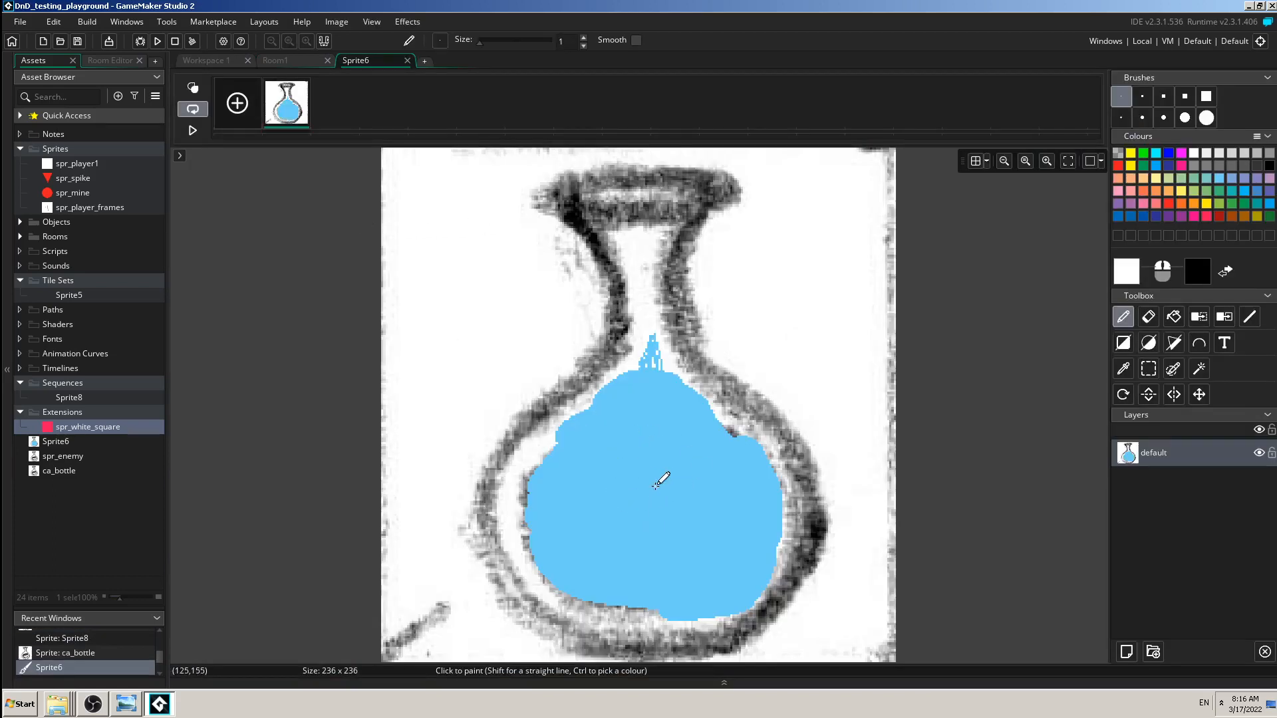
mouse_move(627, 433)
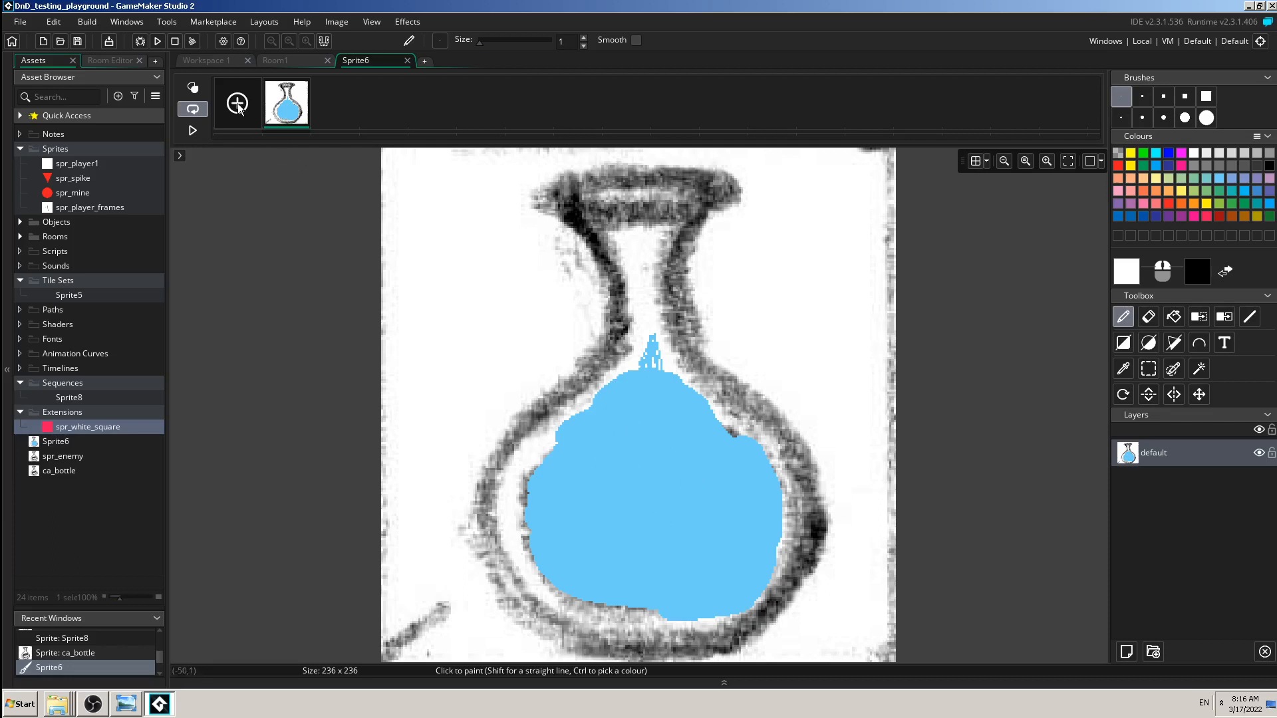
mouse_move(286, 104)
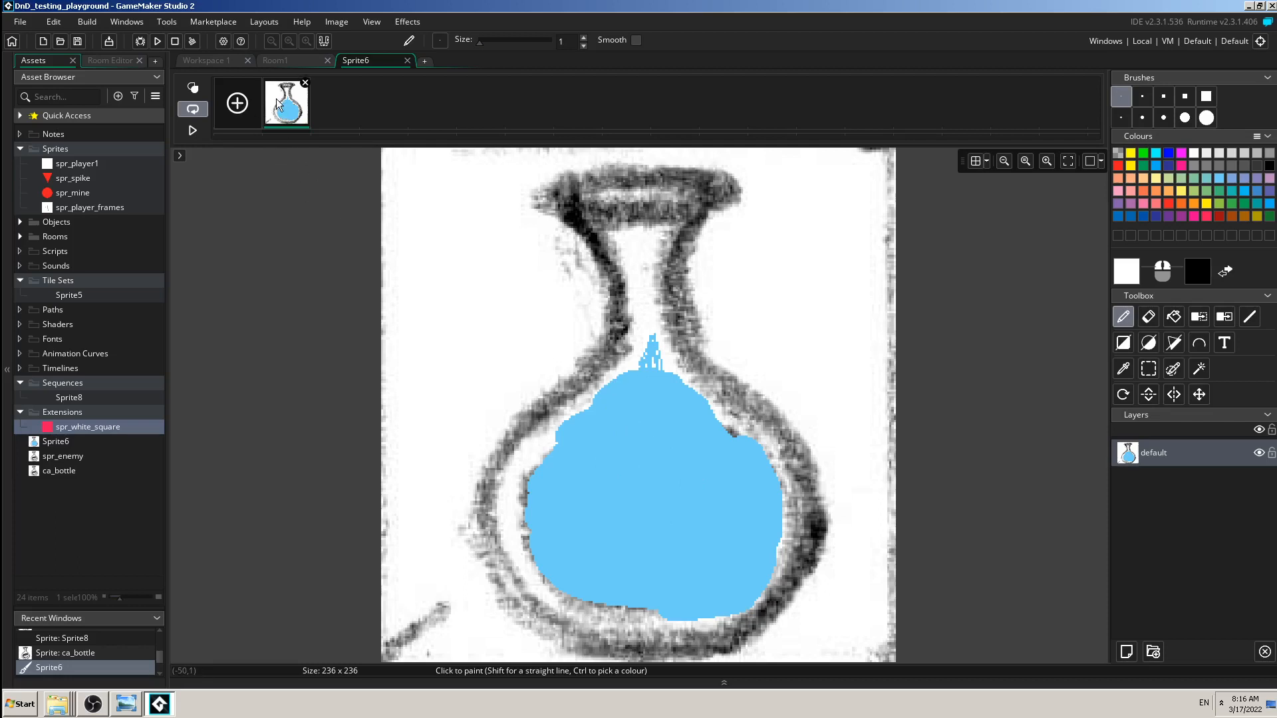
mouse_move(284, 106)
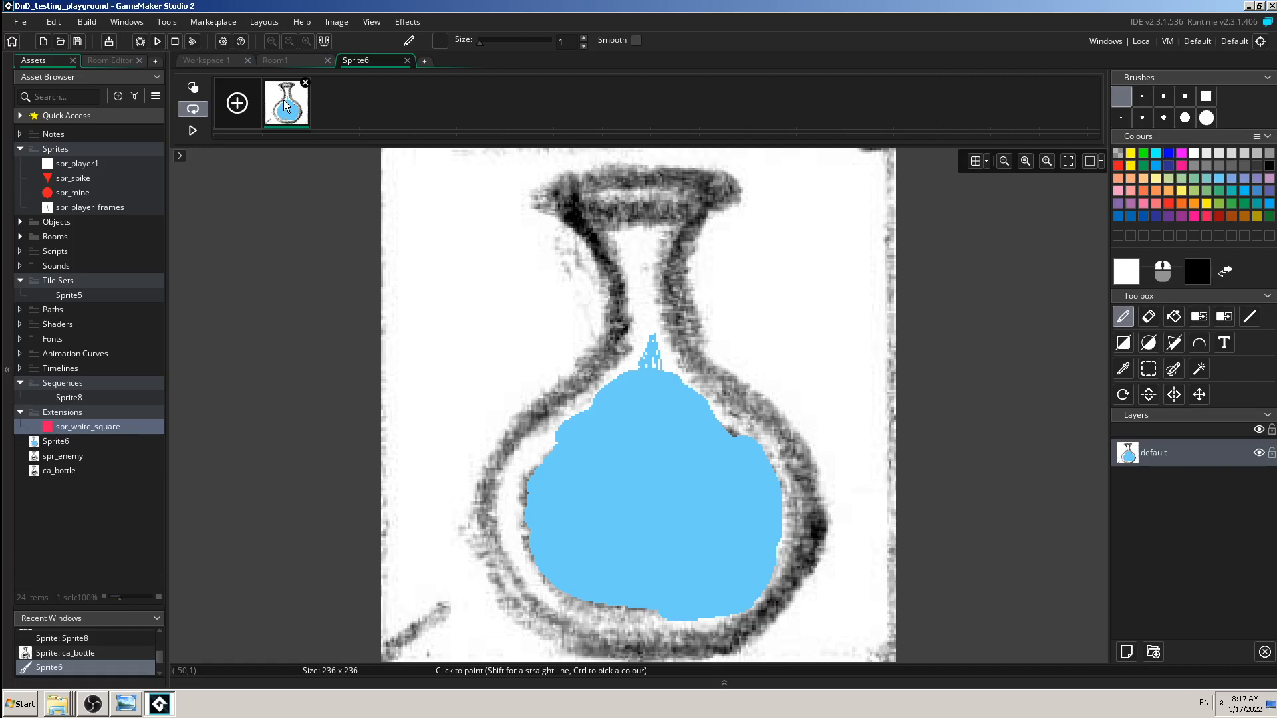
right_click(287, 104)
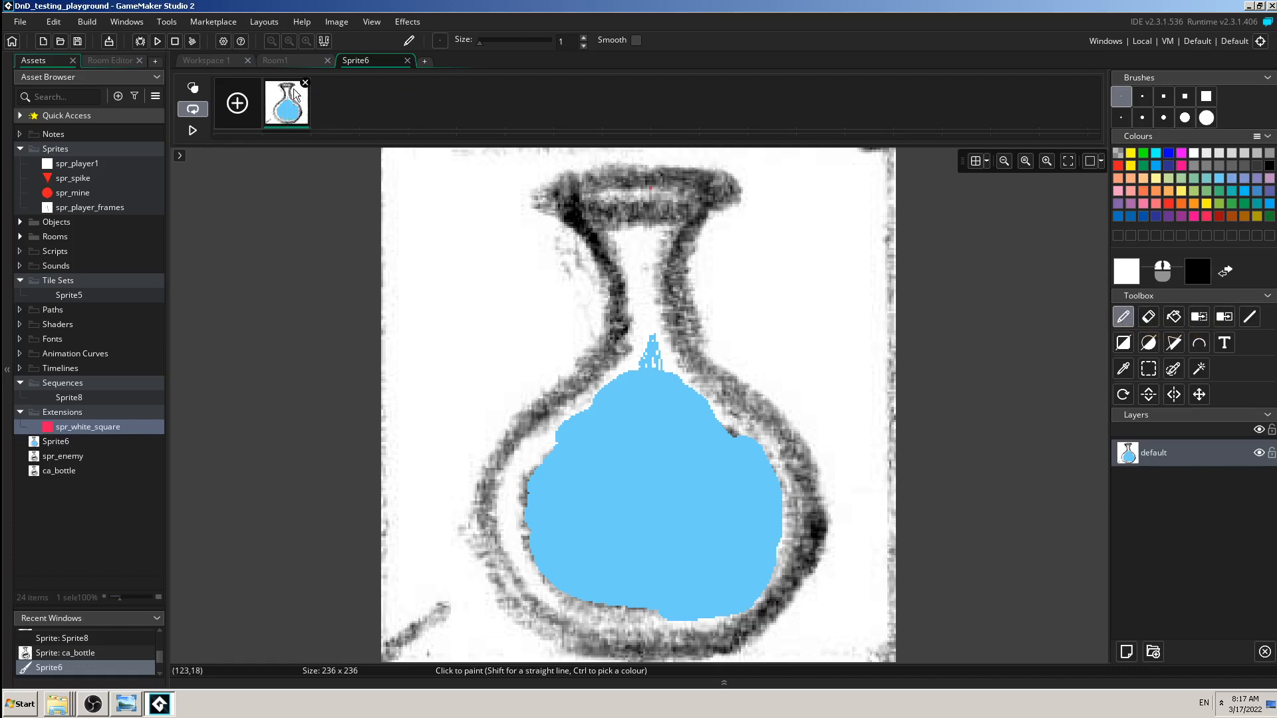
mouse_move(285, 107)
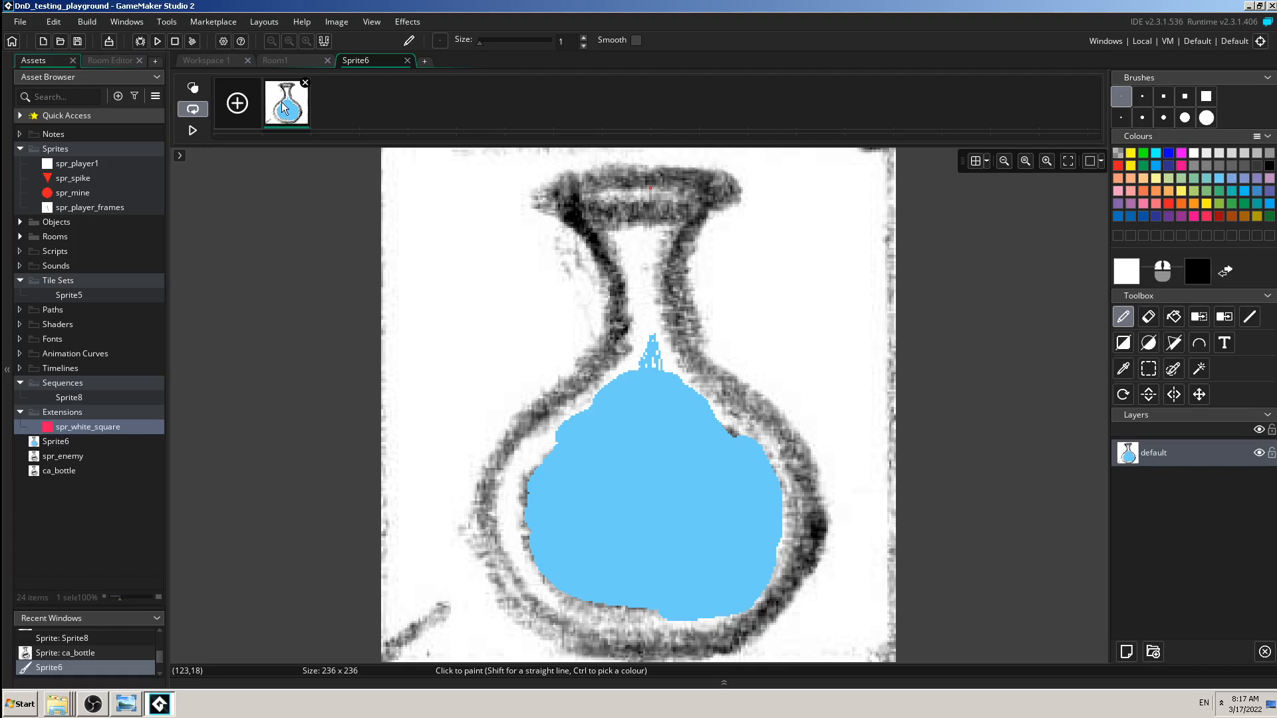
Add a new empty frame and a second blue-bottle frame to Sprite6
right_click(286, 104)
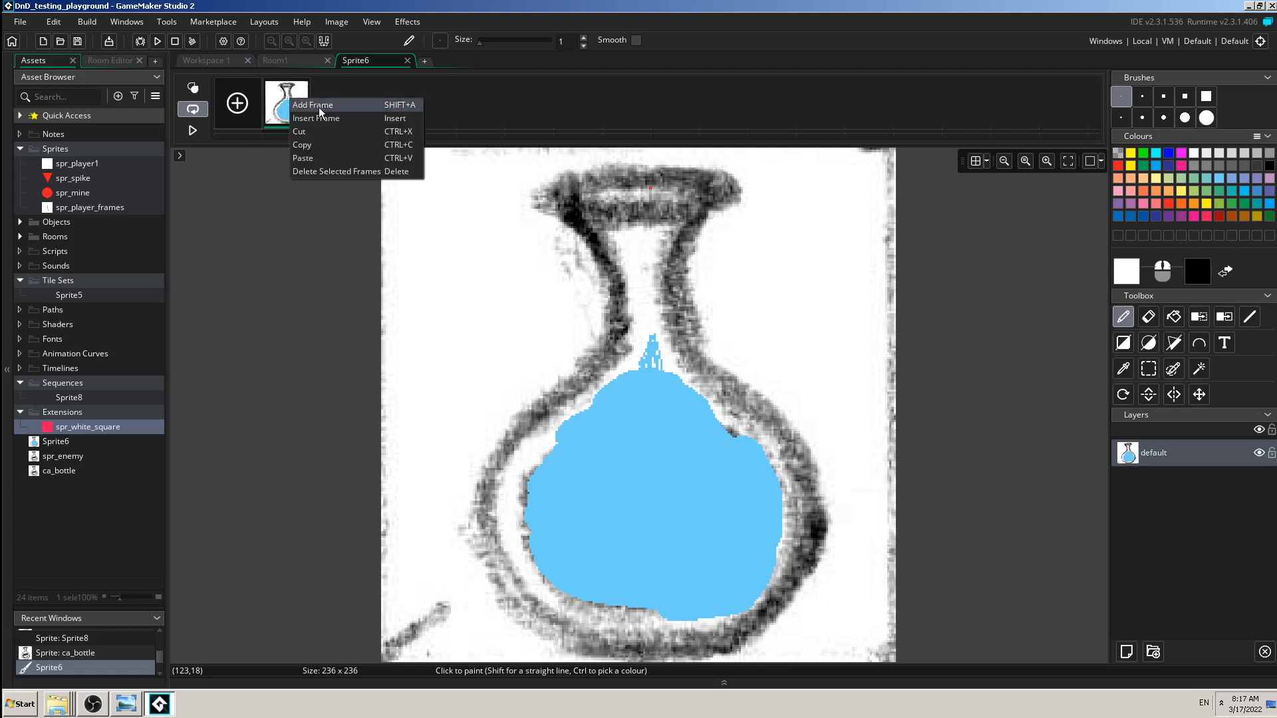
left_click(313, 103)
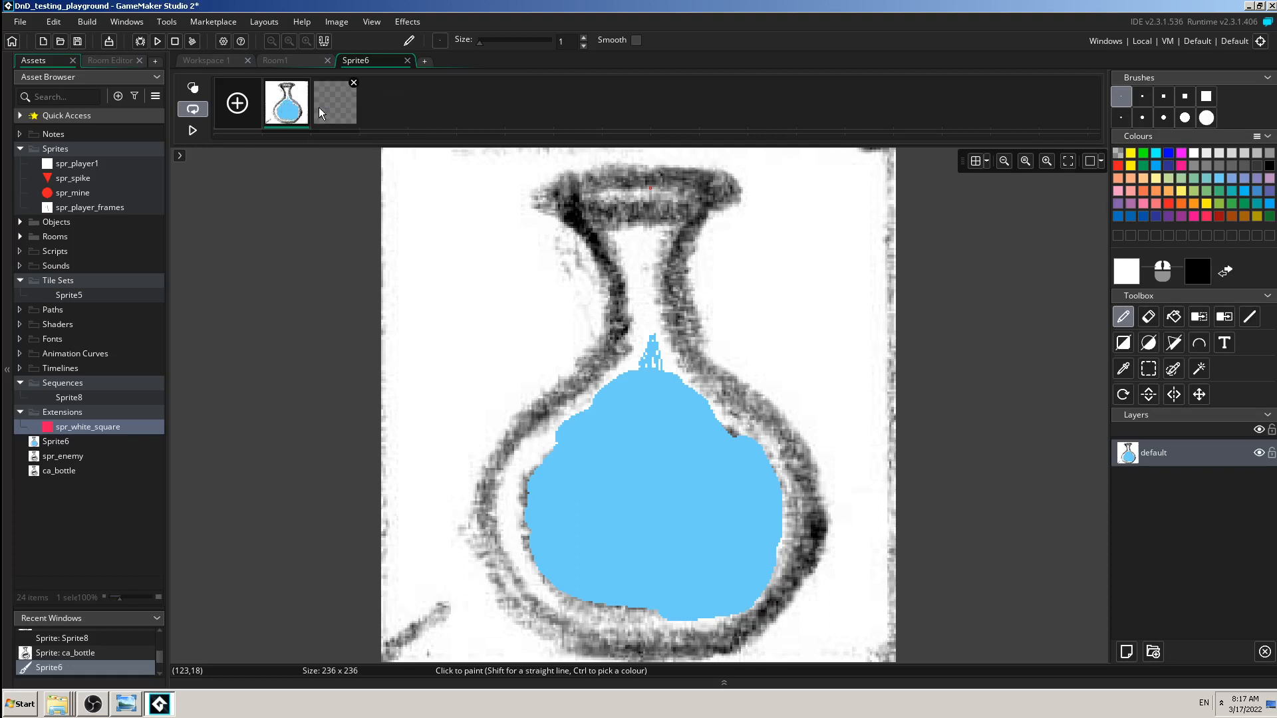
mouse_move(354, 83)
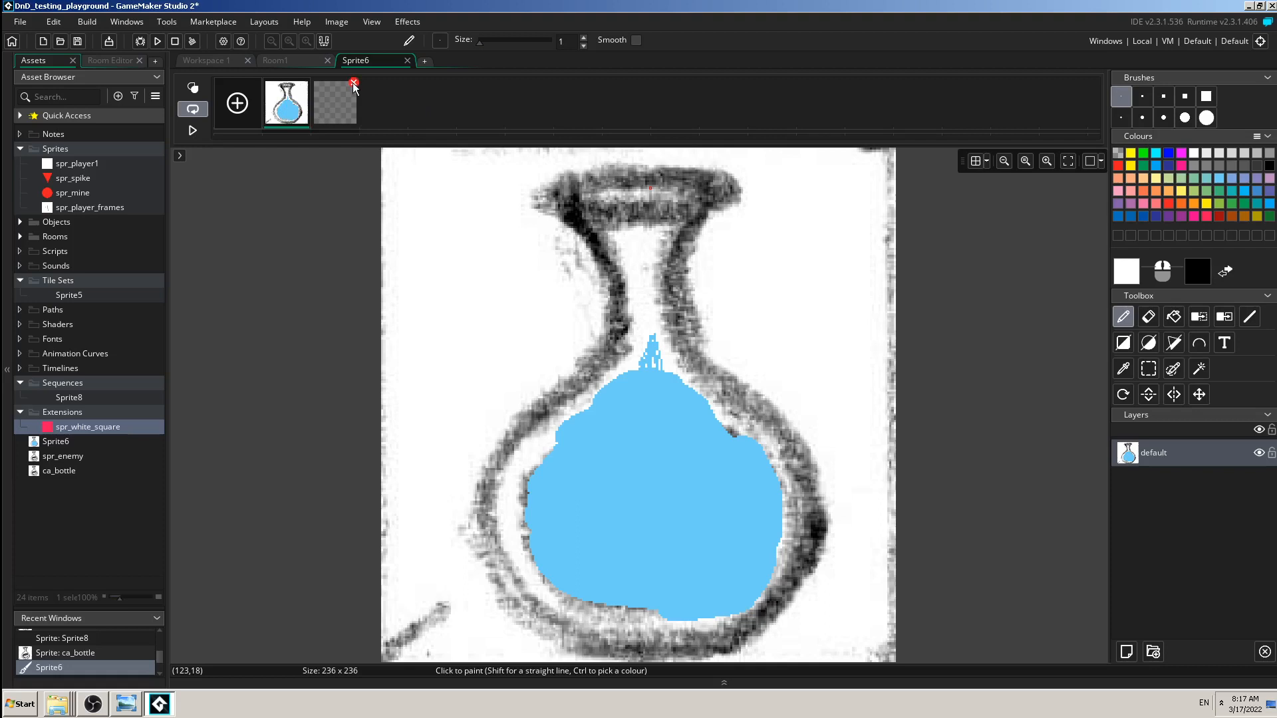
left_click(334, 104)
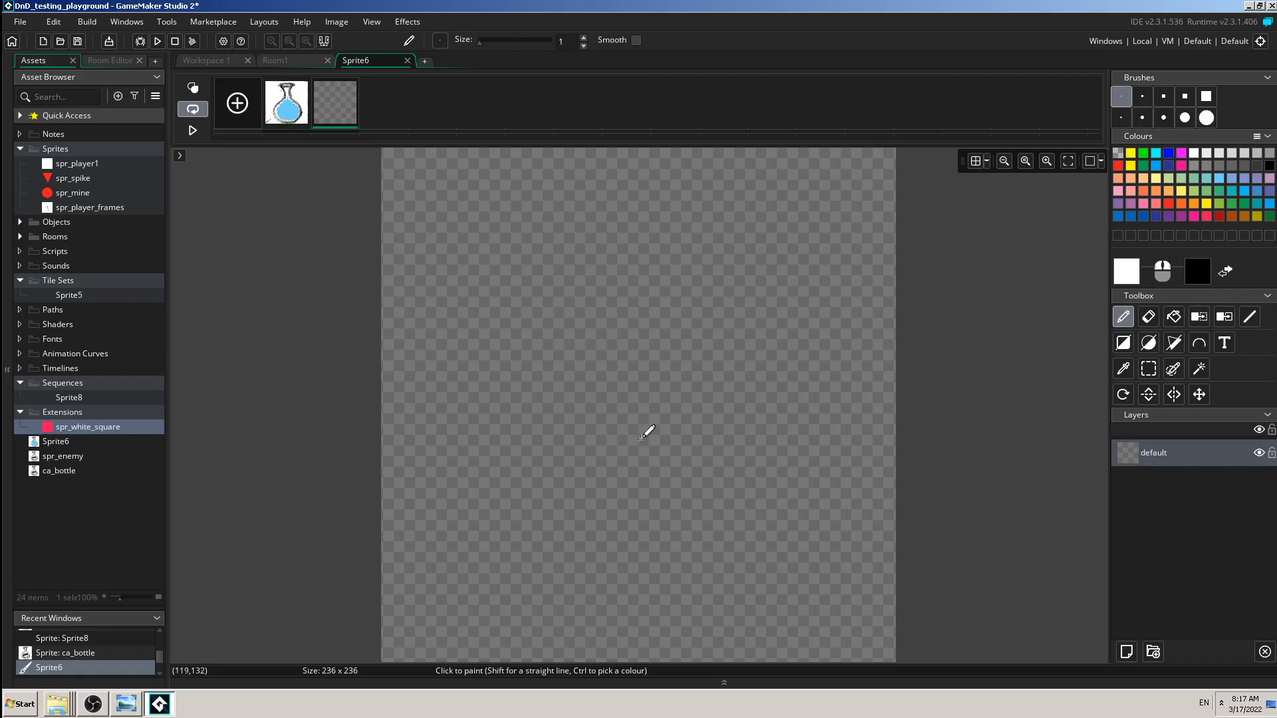
mouse_move(616, 412)
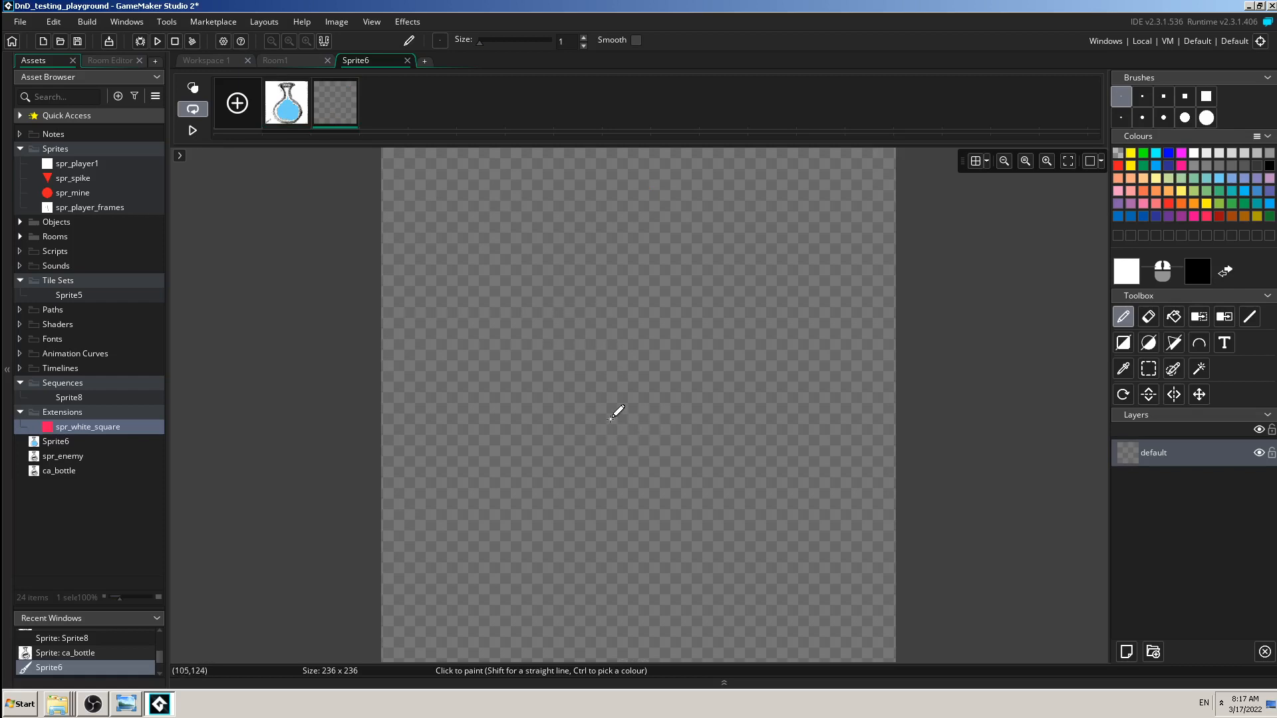
mouse_move(288, 109)
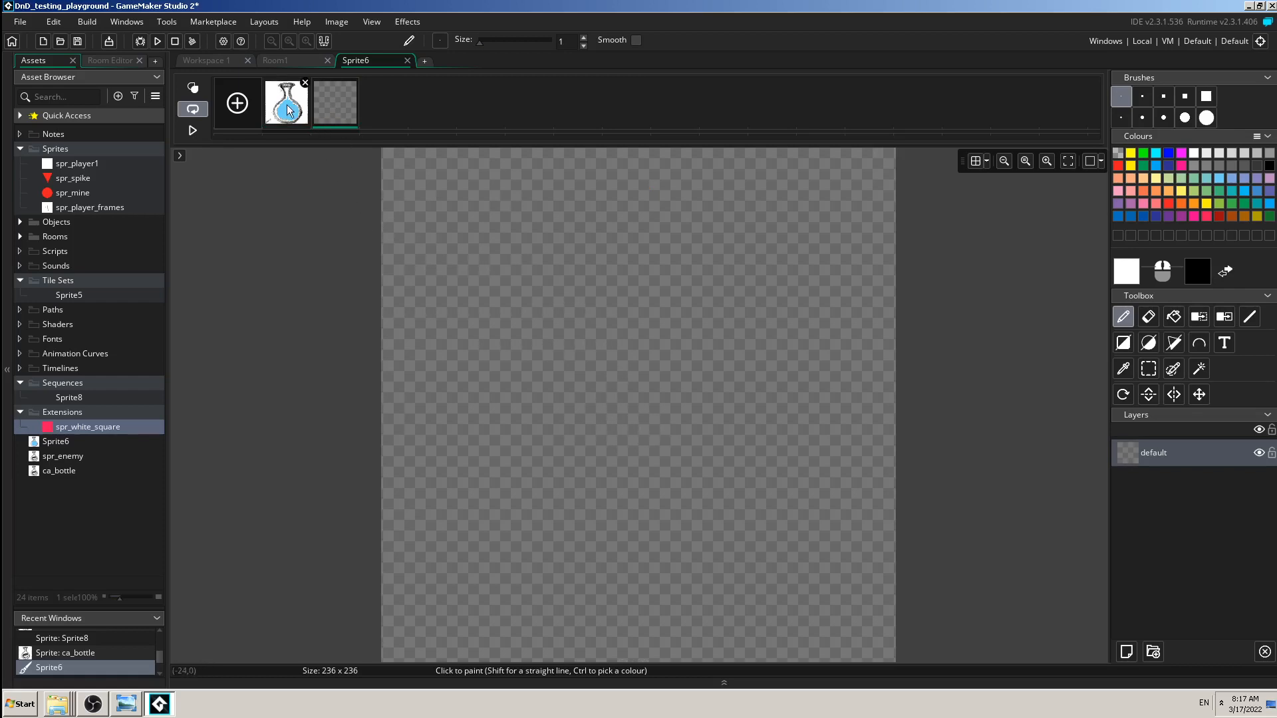
right_click(286, 102)
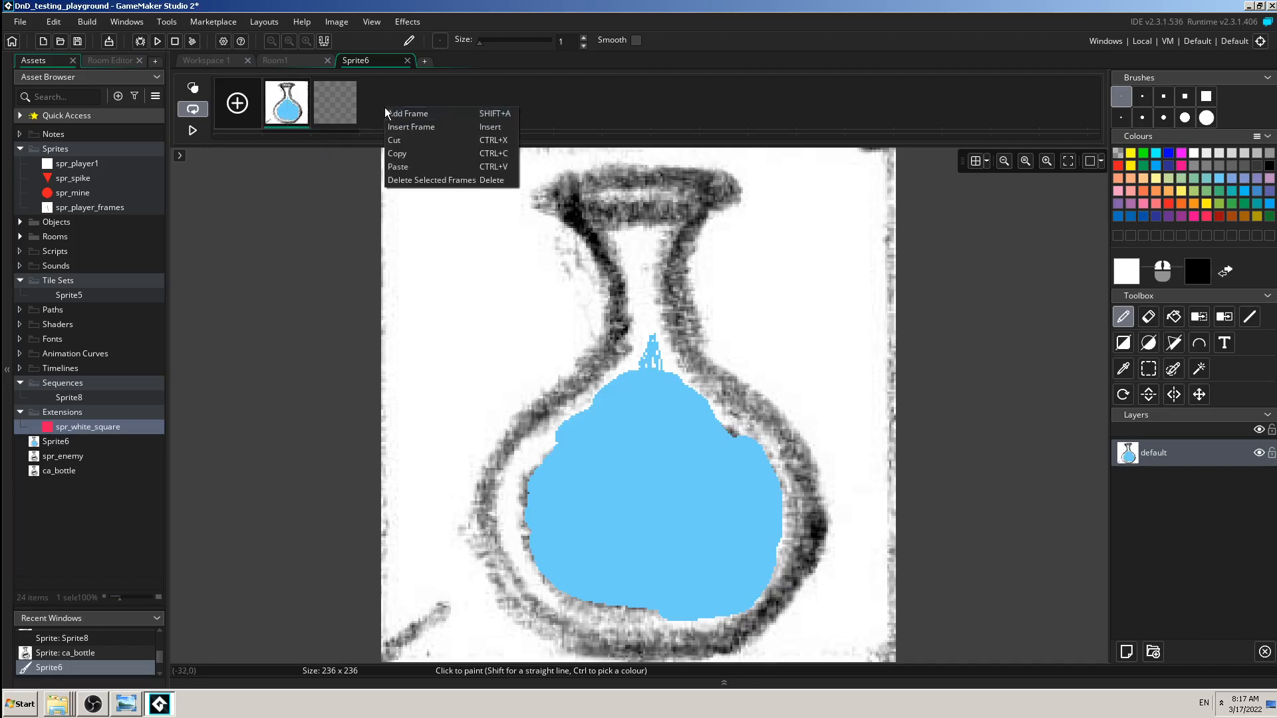
left_click(407, 113)
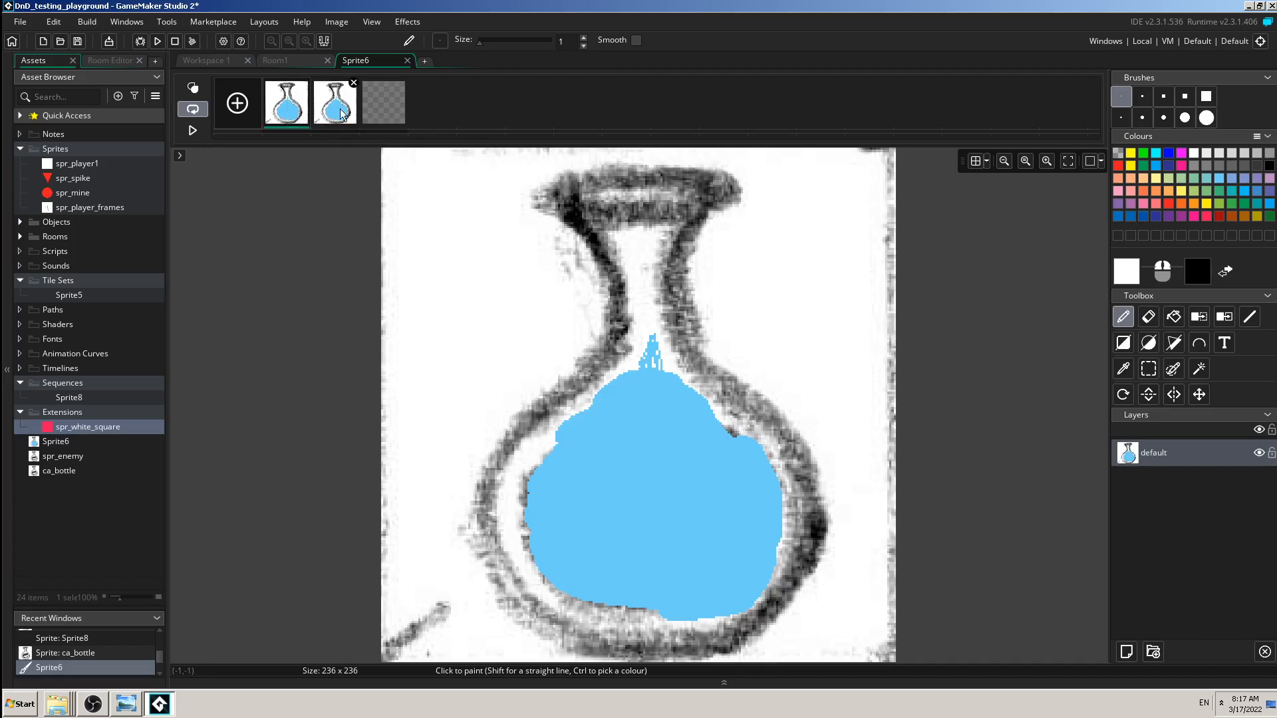
Delete the empty third frame, leaving two blue-bottle frames
left_click(383, 102)
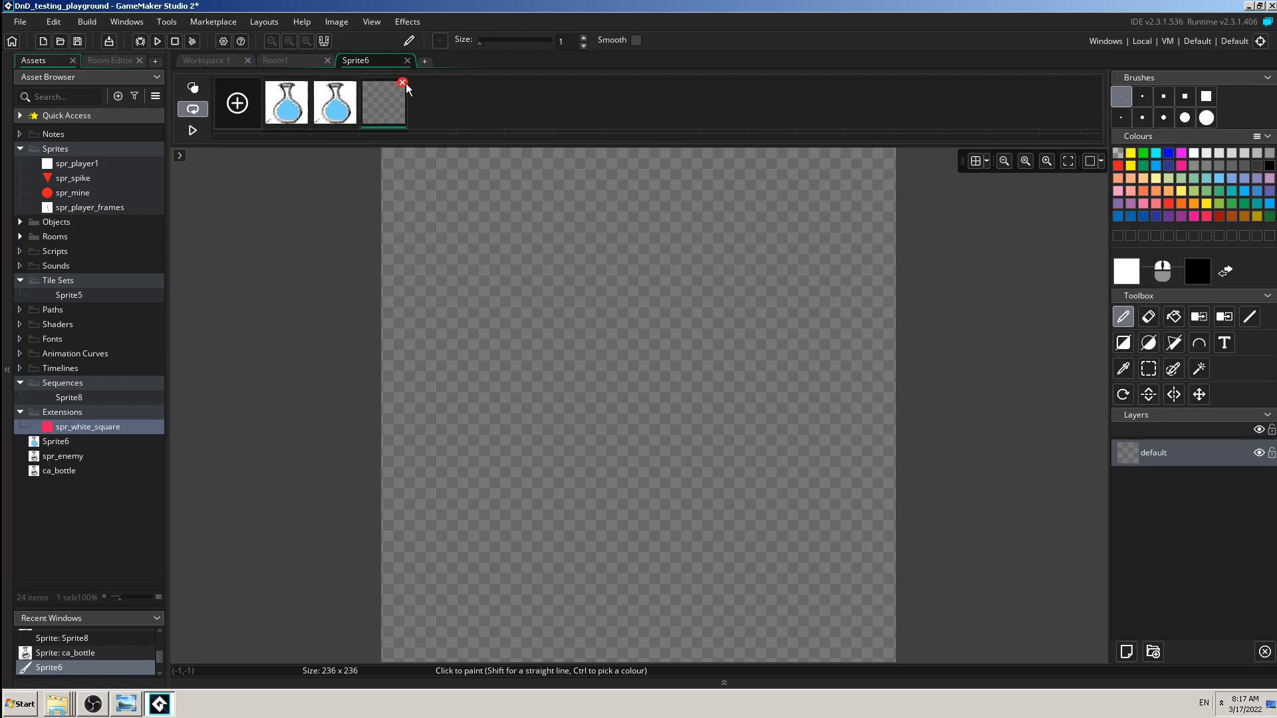
left_click(401, 82)
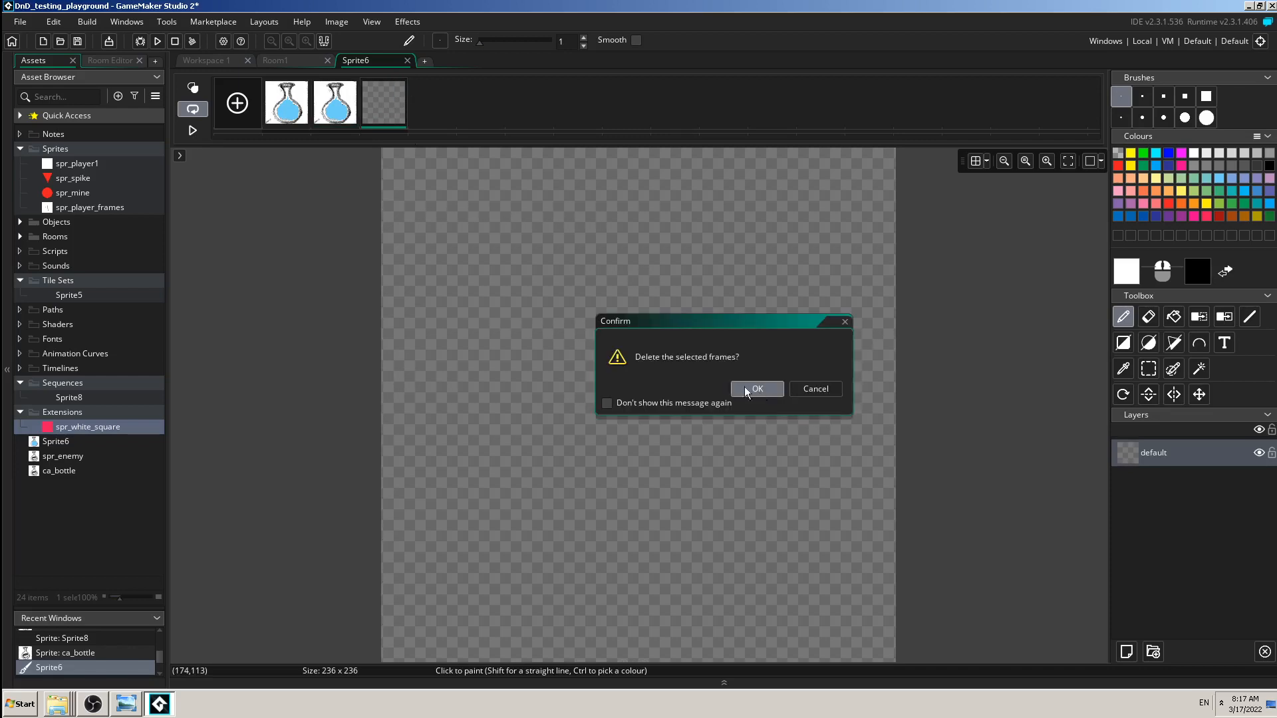
left_click(756, 389)
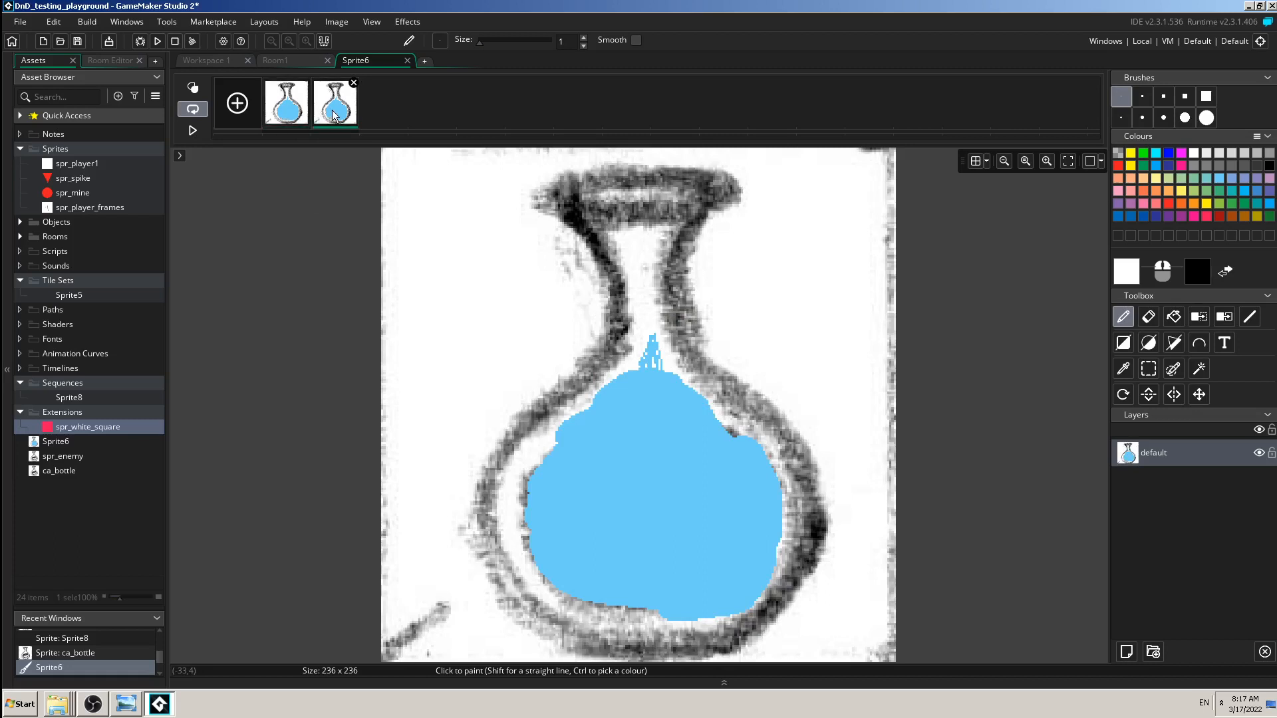
Copy the bottle frame and paste it as a third identical frame
right_click(334, 103)
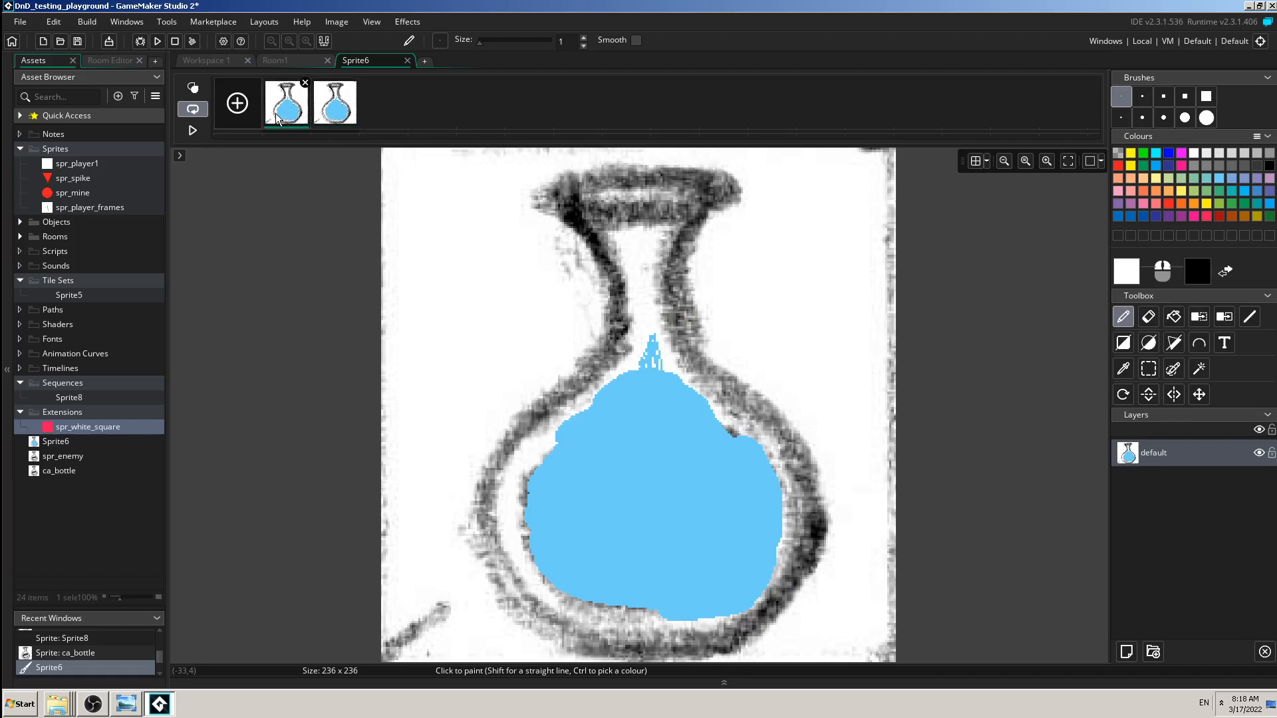
left_click(334, 103)
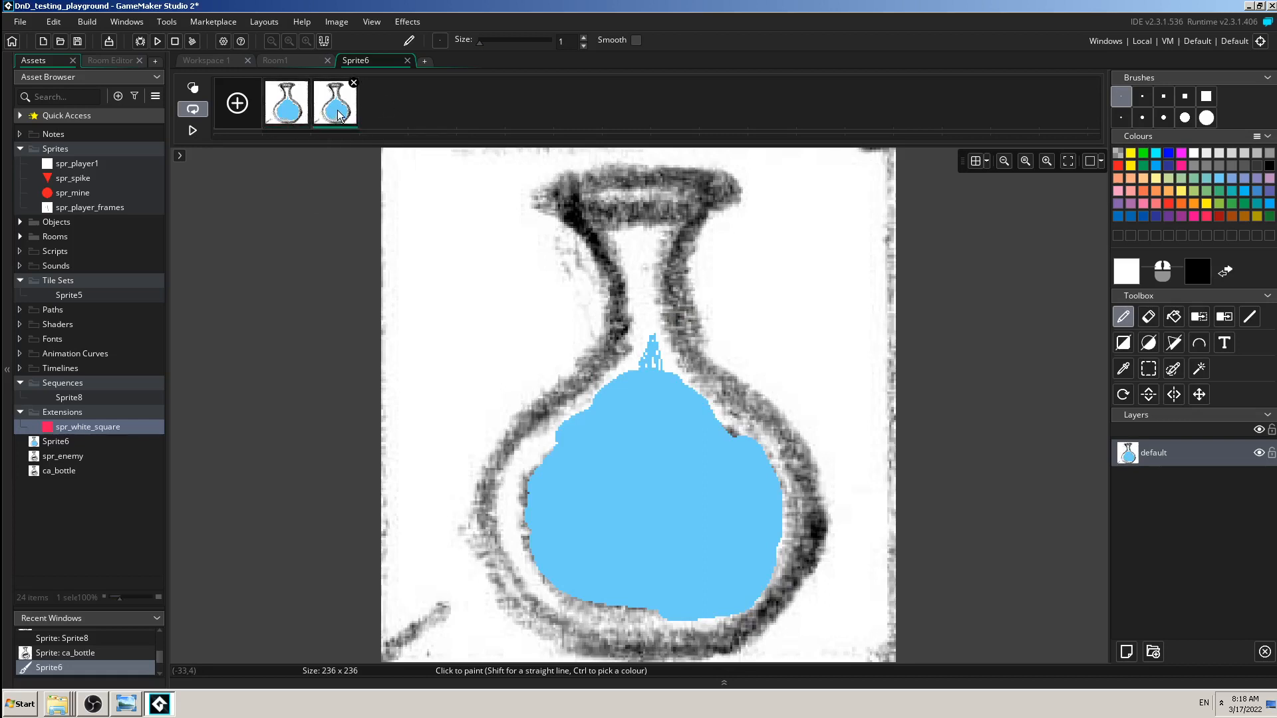
right_click(335, 104)
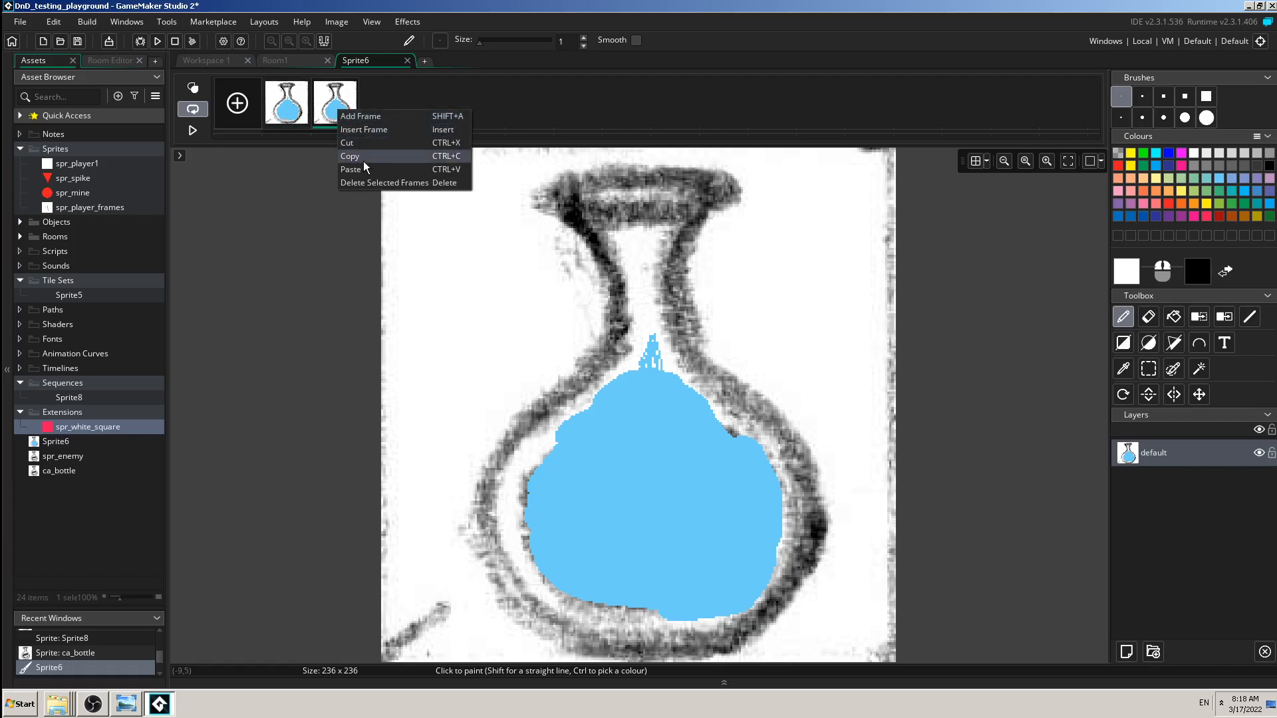
left_click(392, 103)
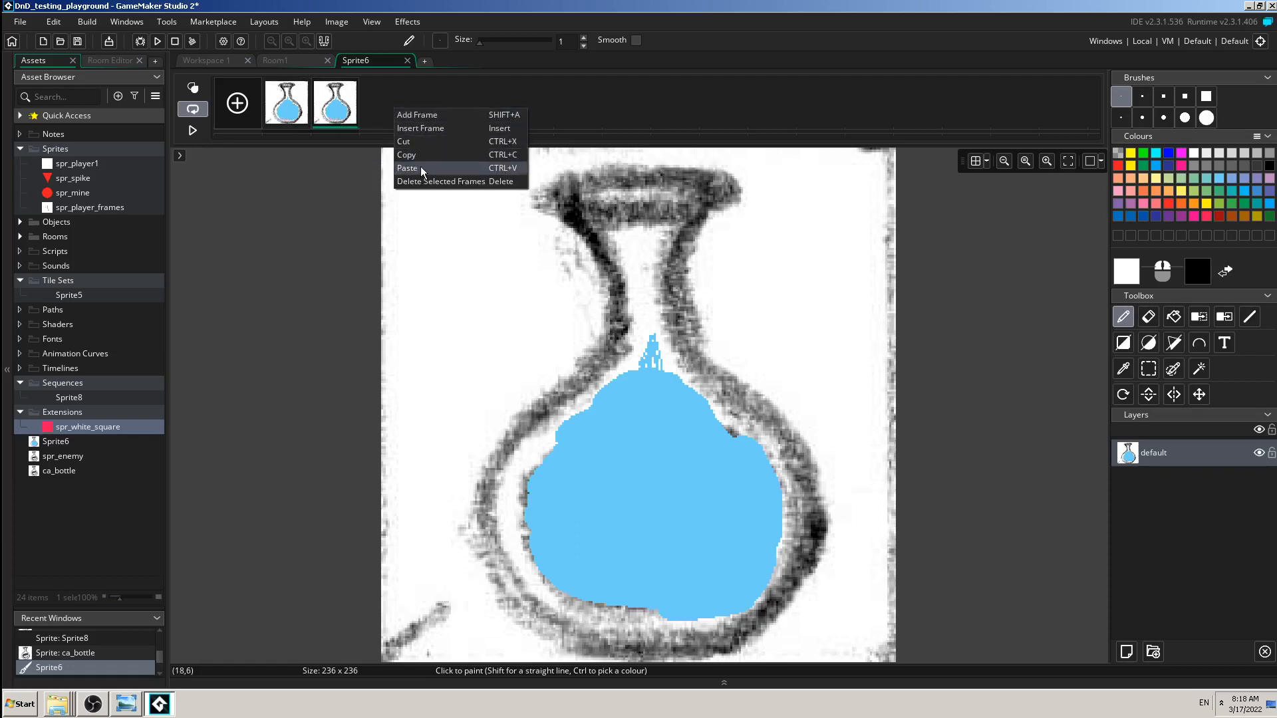
left_click(407, 167)
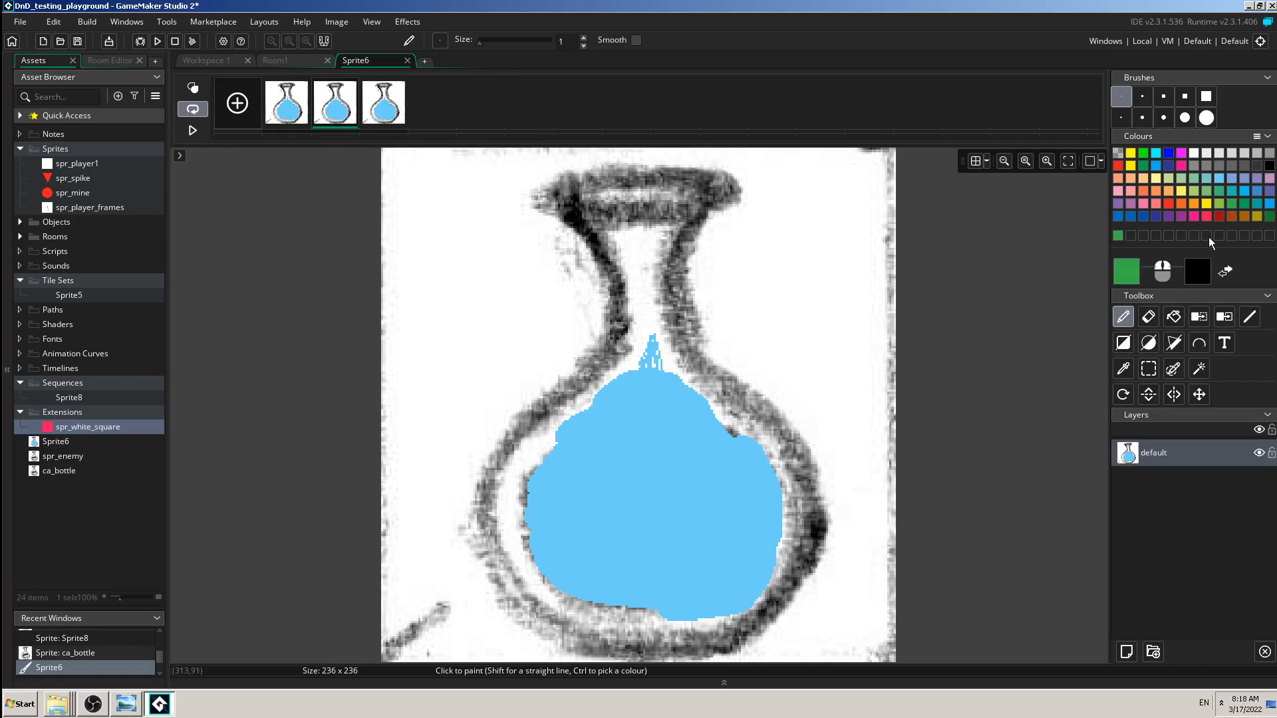
mouse_move(1213, 209)
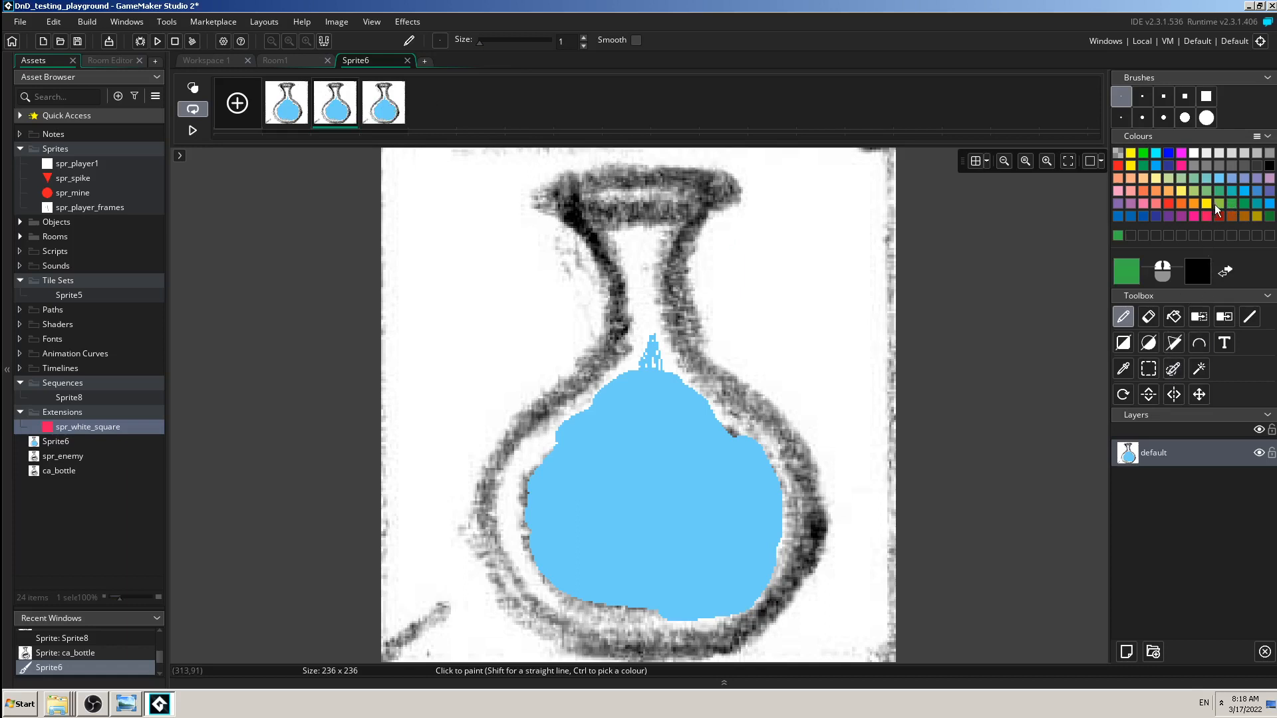
mouse_move(1173, 316)
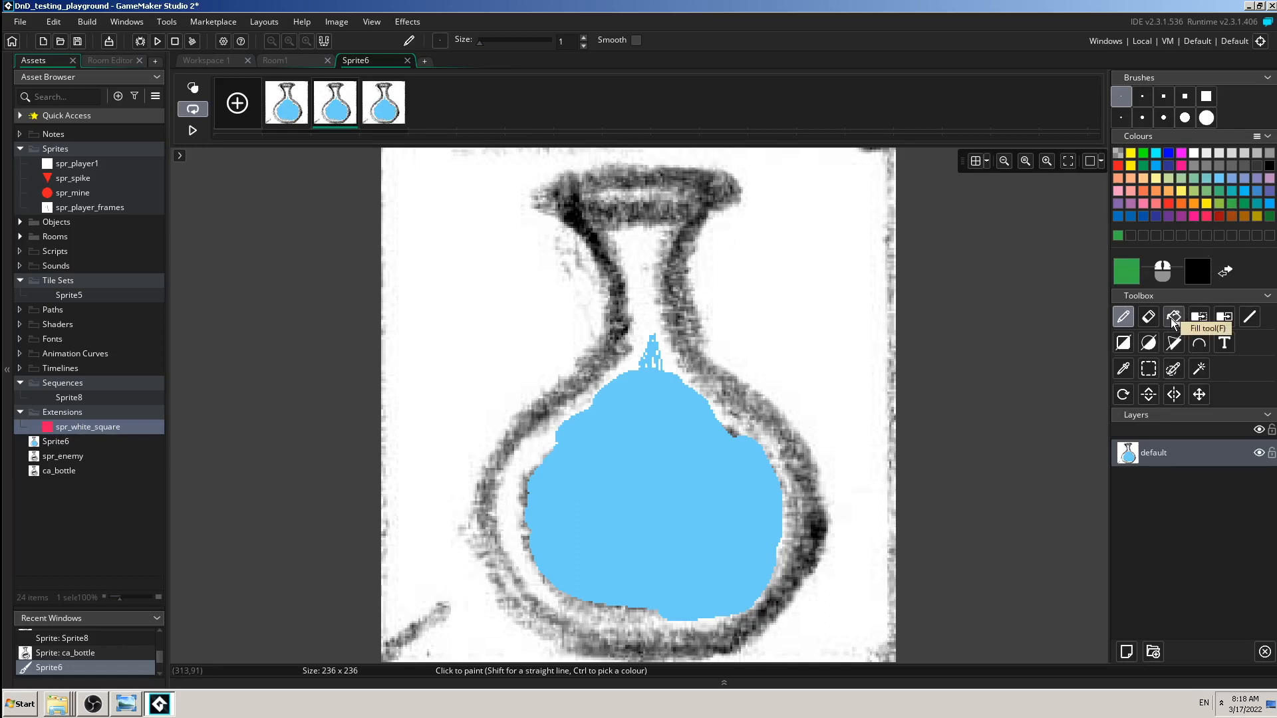
Fill frame 2's liquid green and frame 3's red with the Fill tool, keeping frame 1 blue
left_click(652, 479)
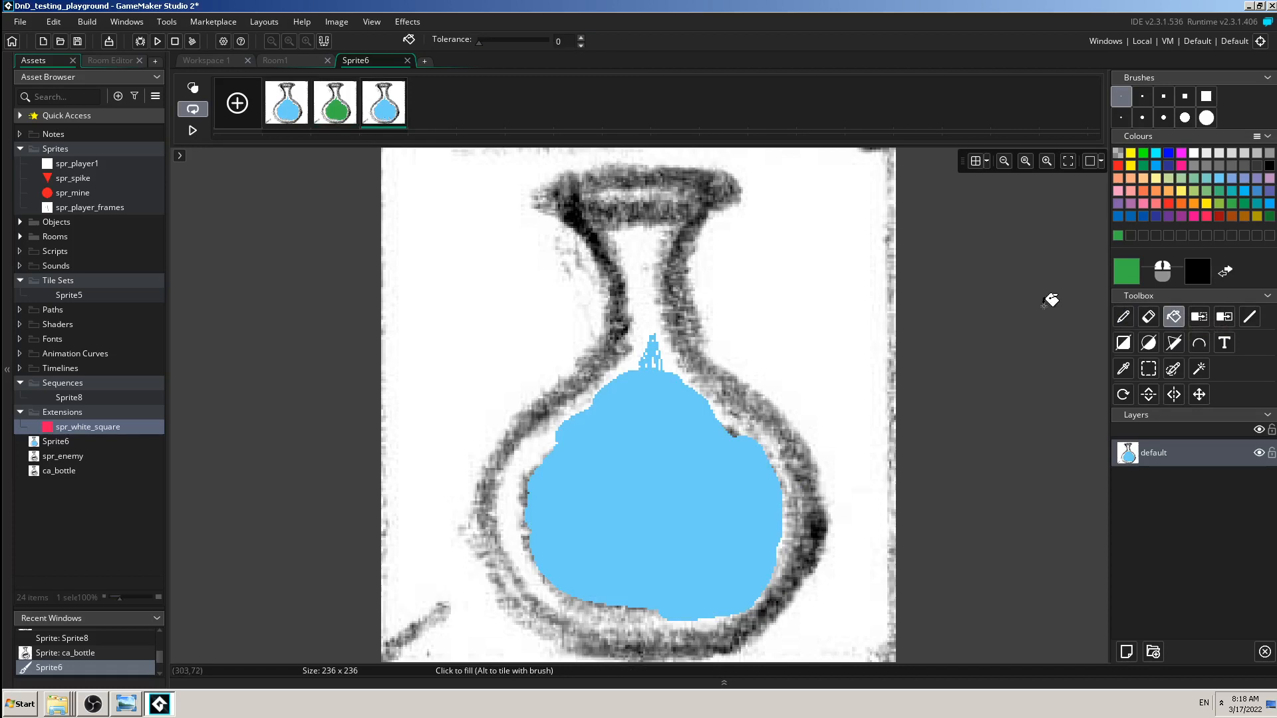
left_click(1209, 216)
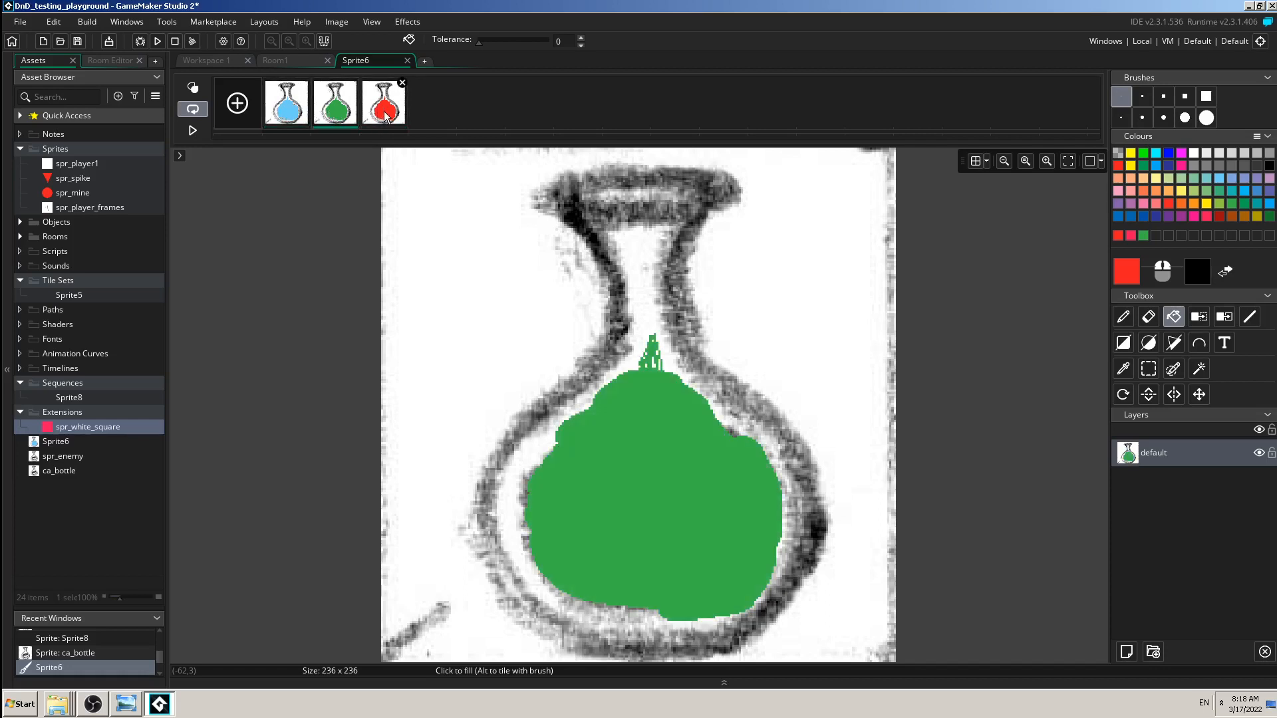
left_click(286, 104)
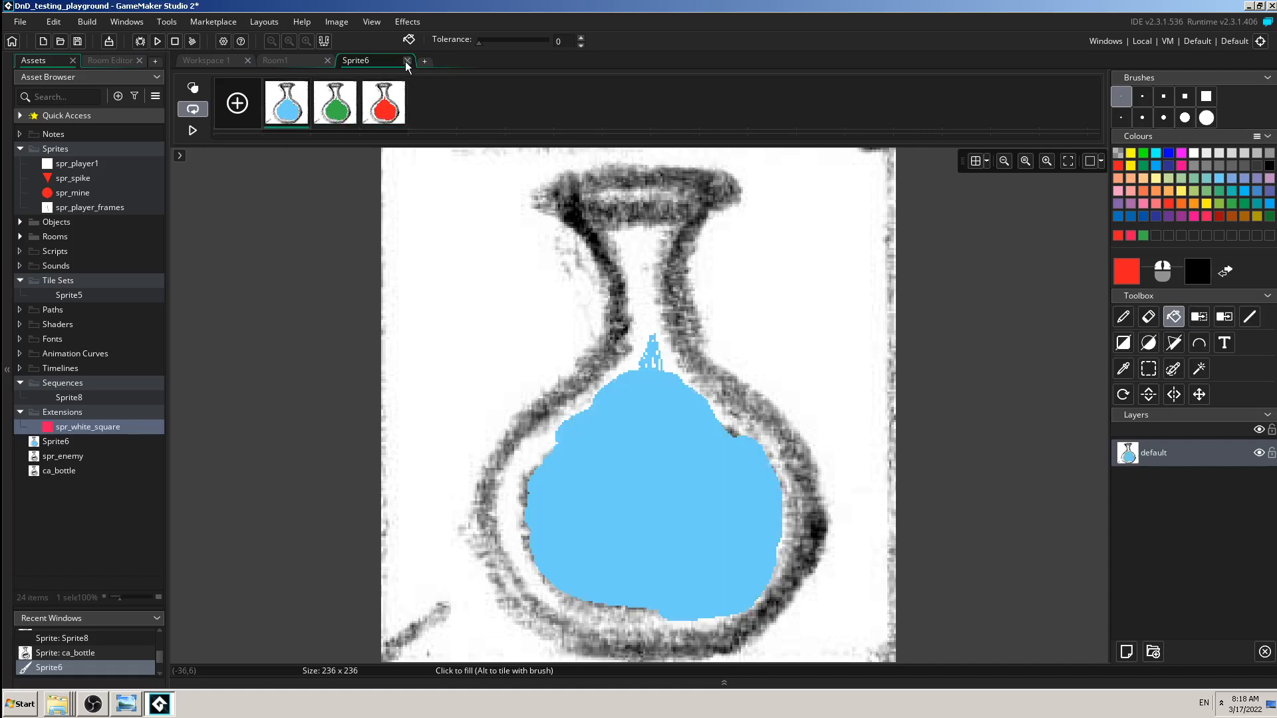
Close the image editor and preview Sprite6's blue-green-red animation, then stop it
left_click(407, 60)
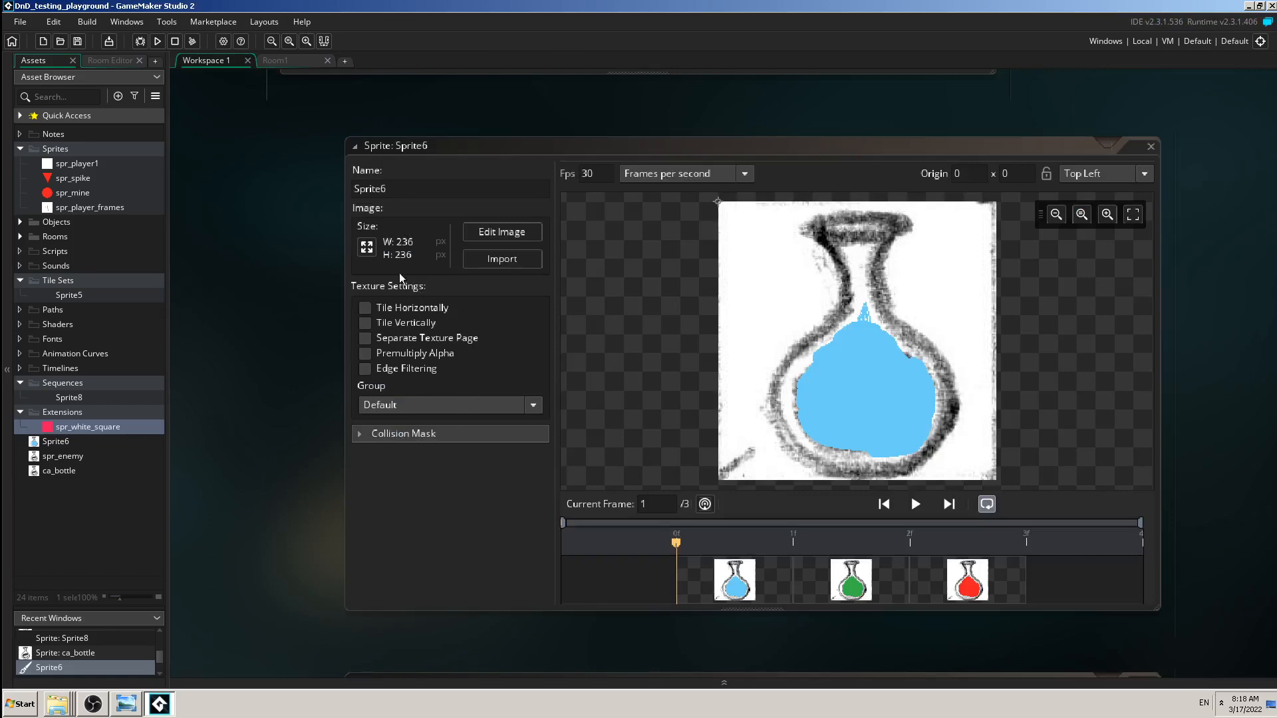
mouse_move(287, 471)
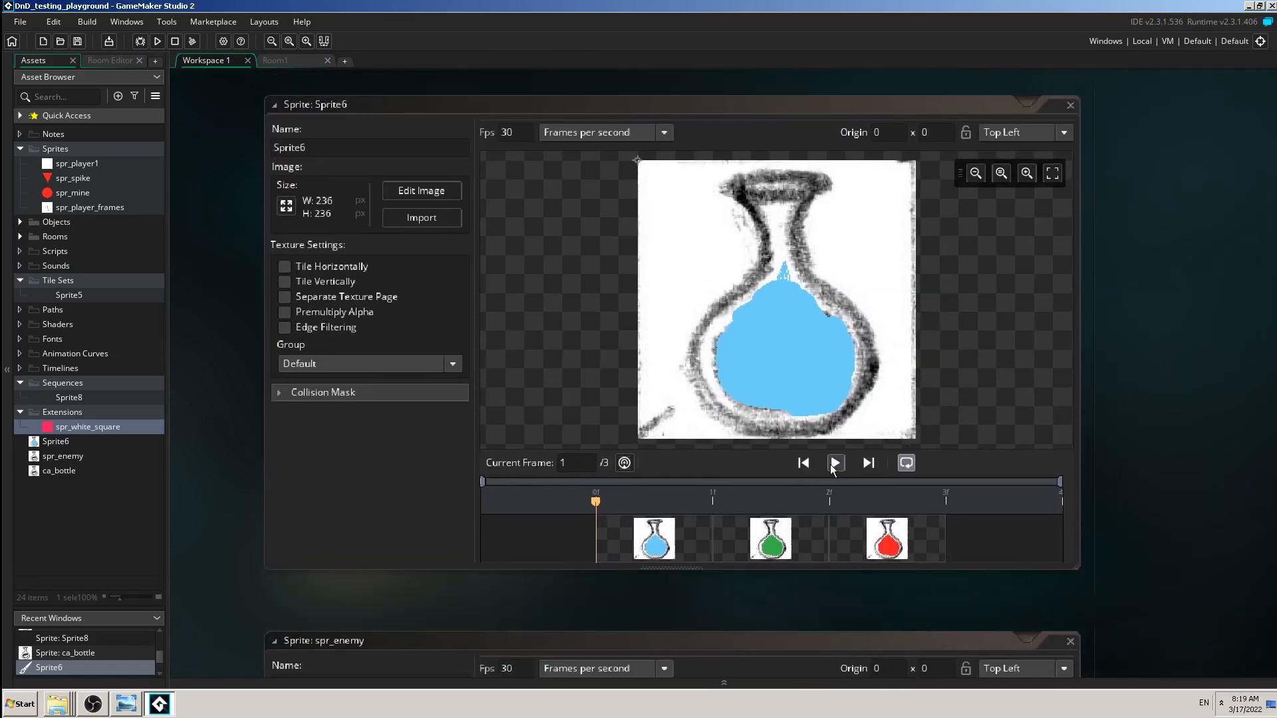
left_click(835, 463)
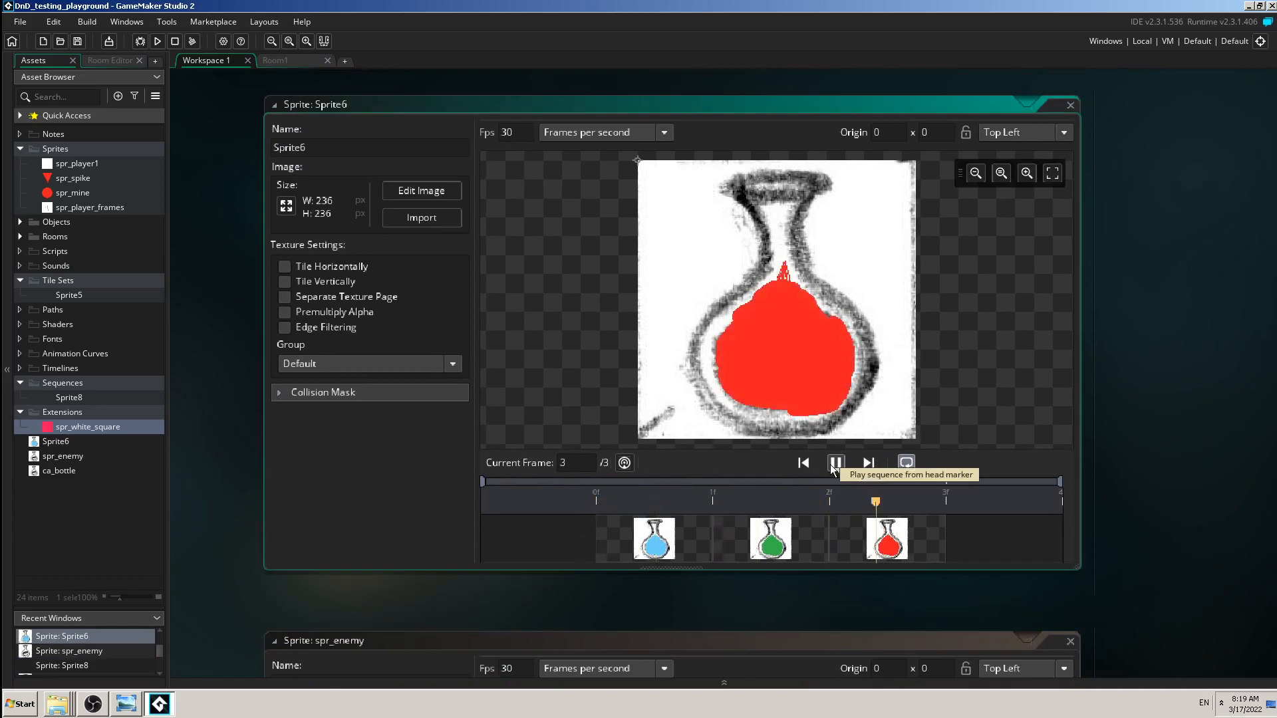
left_click(803, 463)
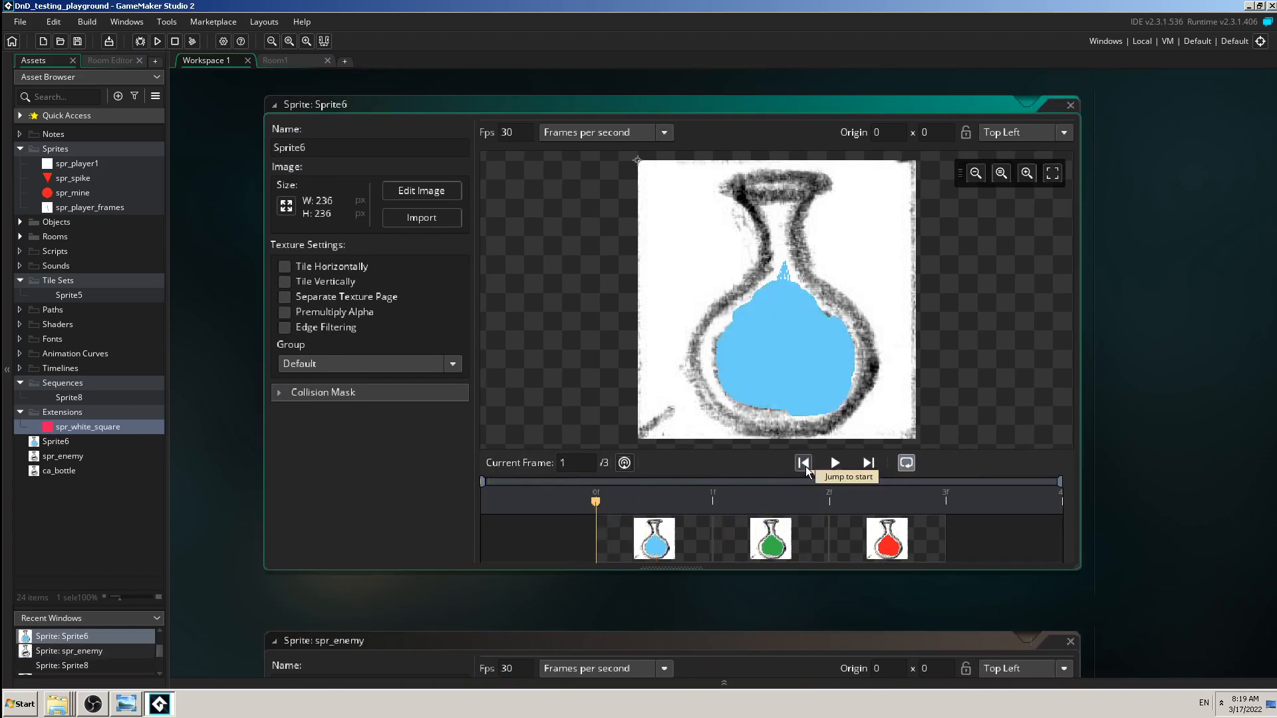
mouse_move(151, 698)
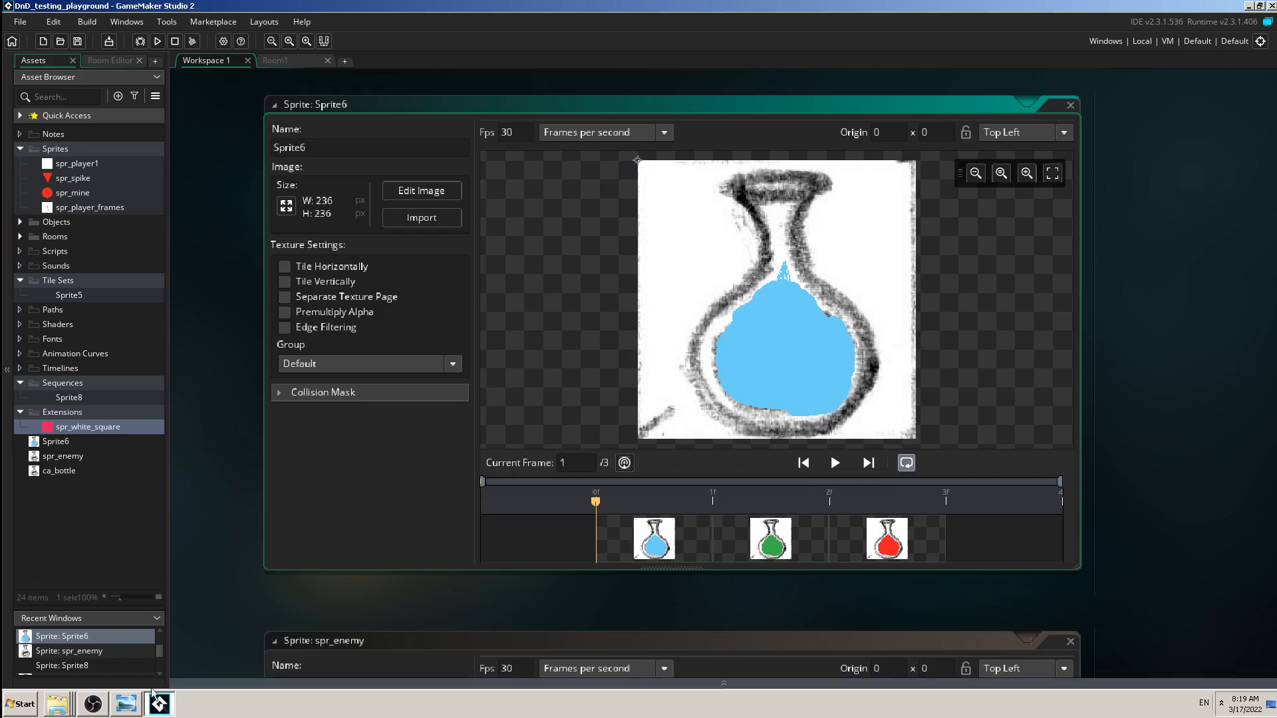
left_click(126, 704)
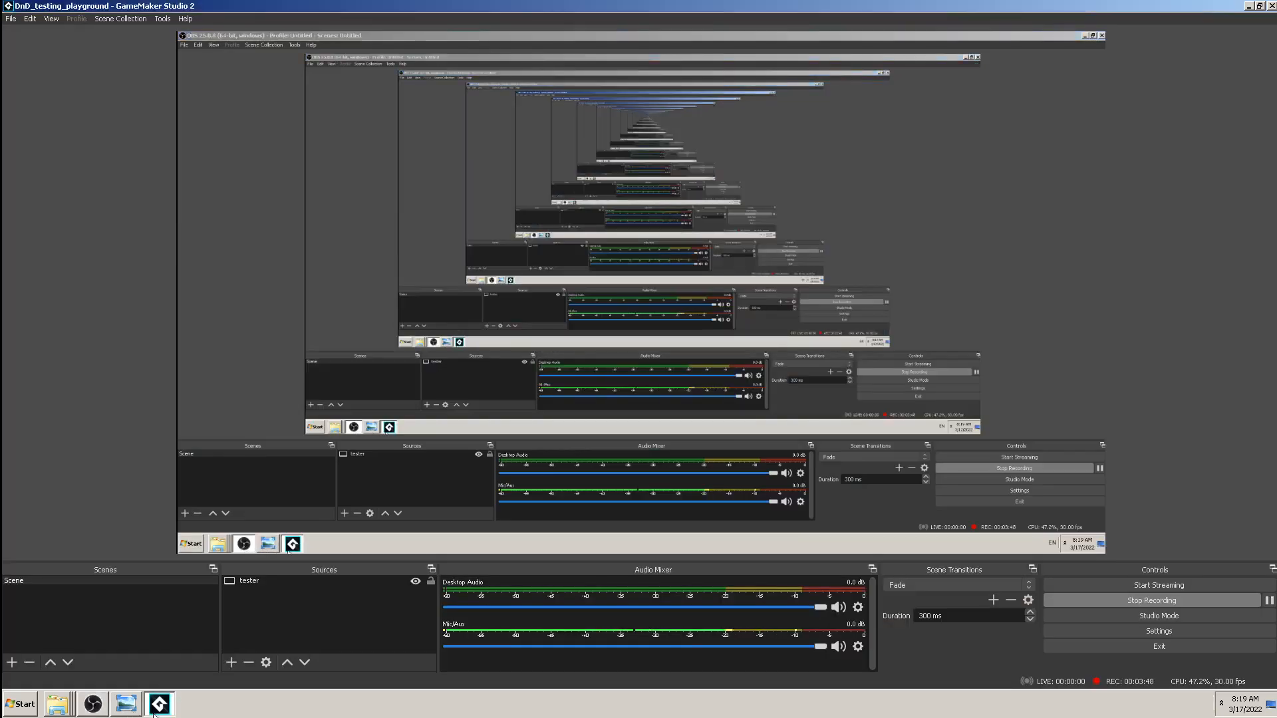
Pause the screen recording in OBS Studio
left_click(158, 704)
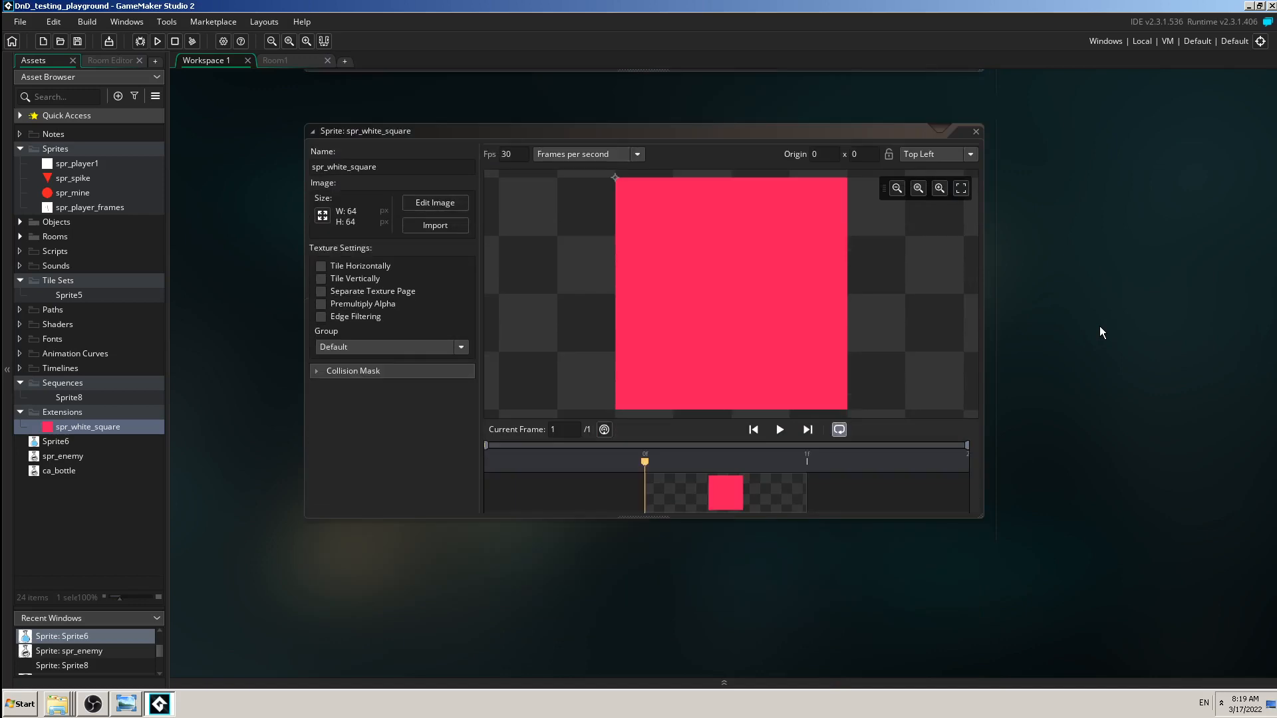
mouse_move(70, 528)
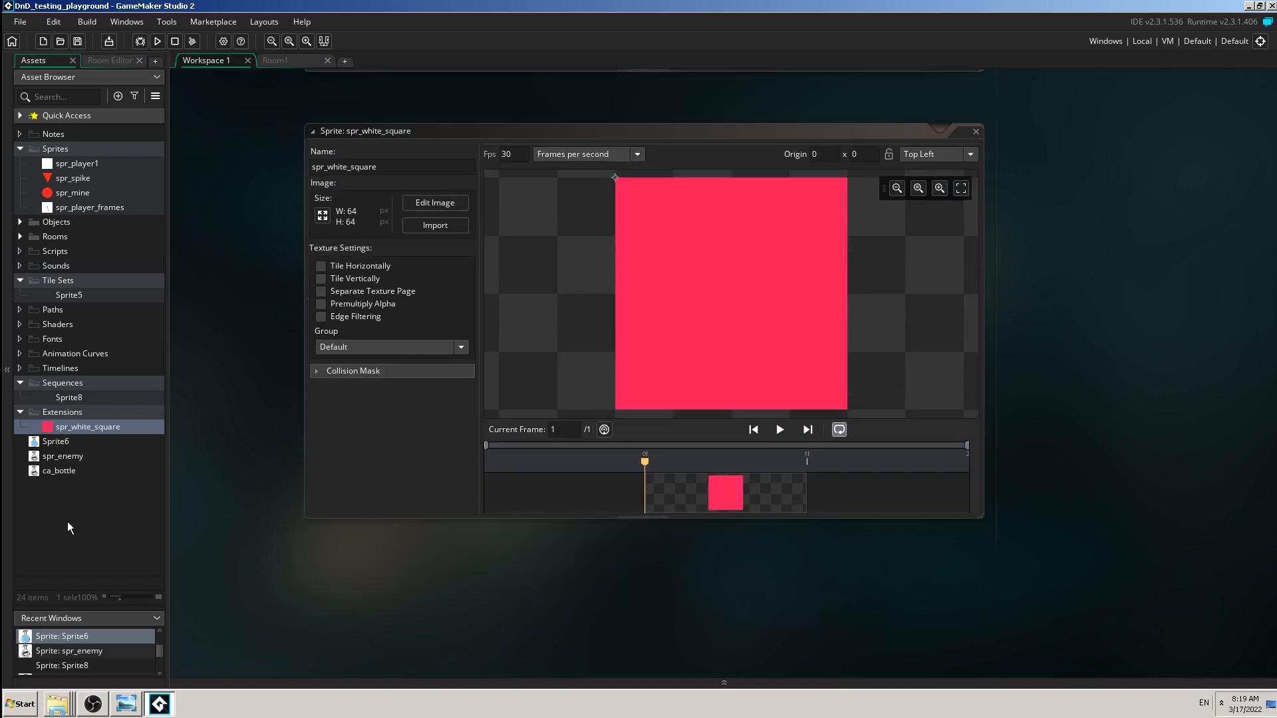
Create a new sprite asset, Sprite11, and open its blank 64×64 frame for editing
right_click(69, 528)
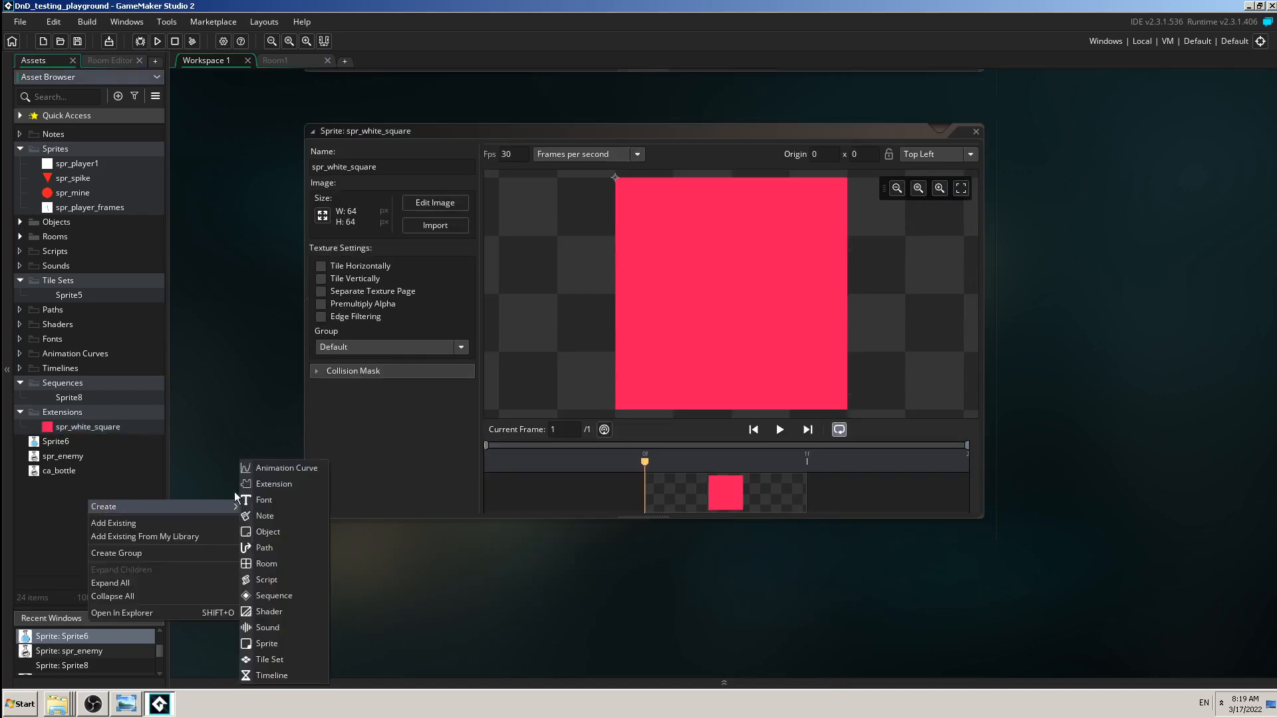
mouse_move(266, 564)
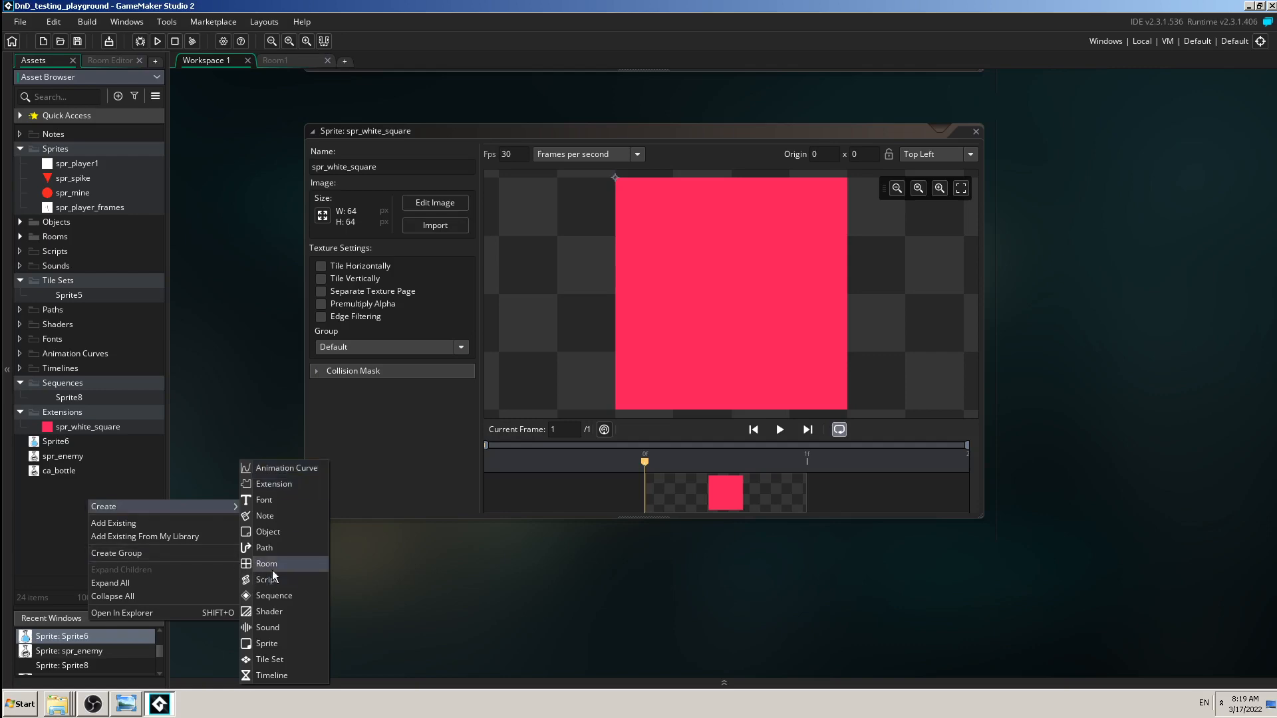
left_click(266, 644)
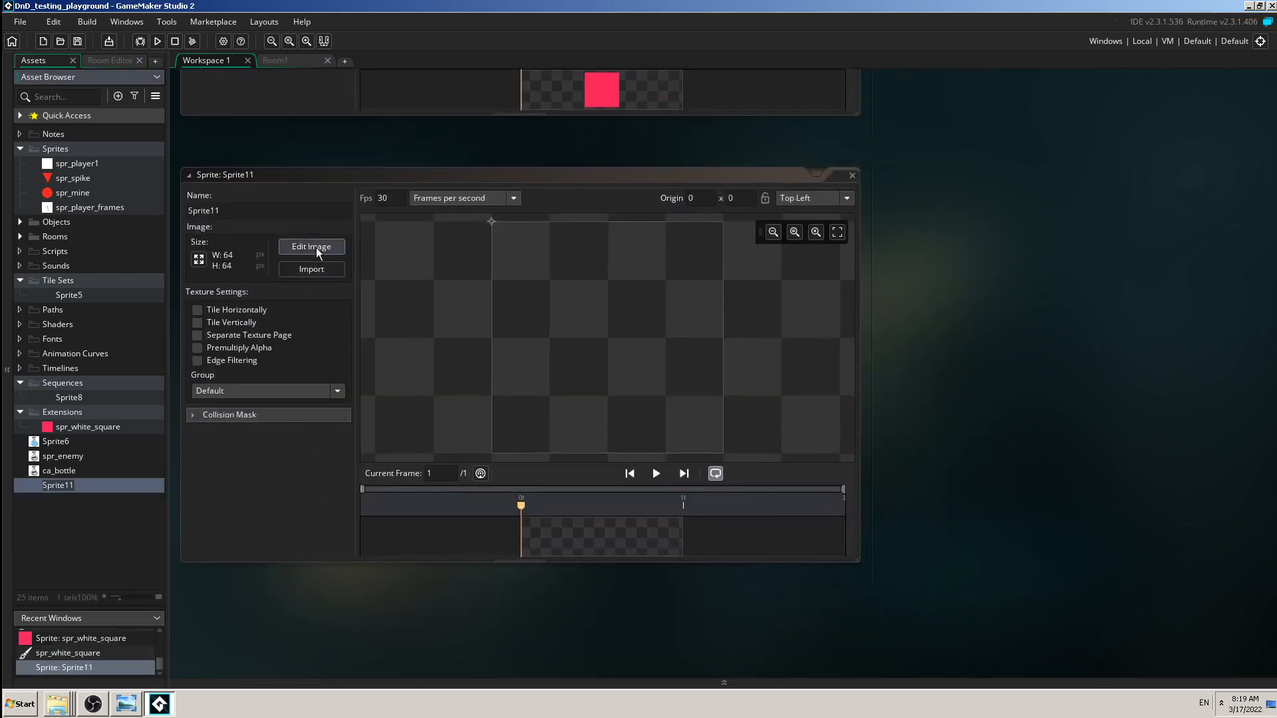
left_click(312, 247)
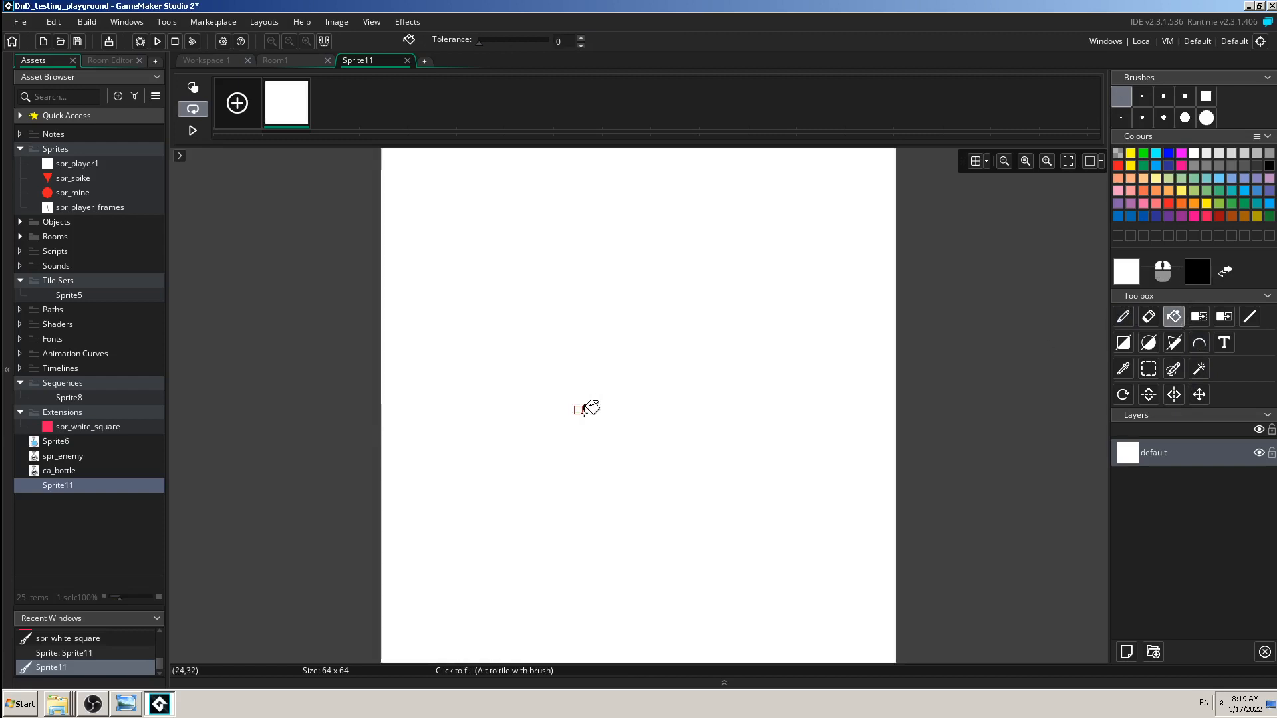
Add two more frames to Sprite11 and fill each white
right_click(287, 103)
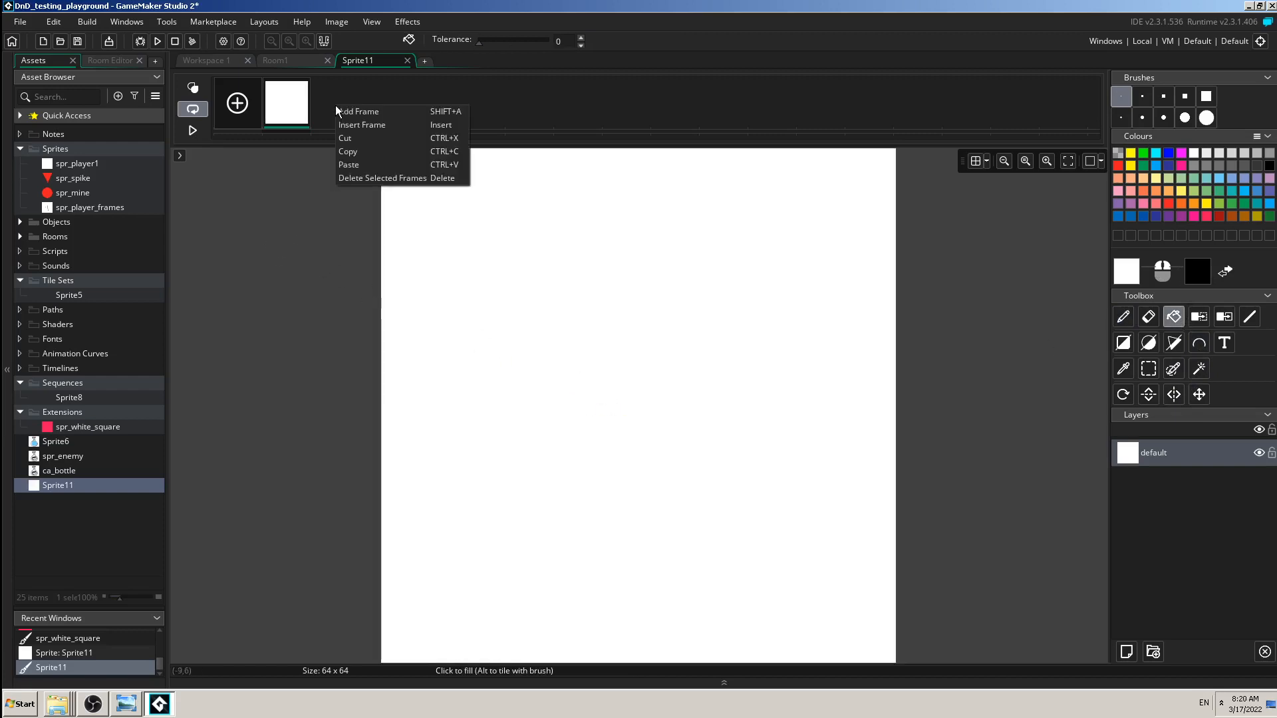
left_click(358, 112)
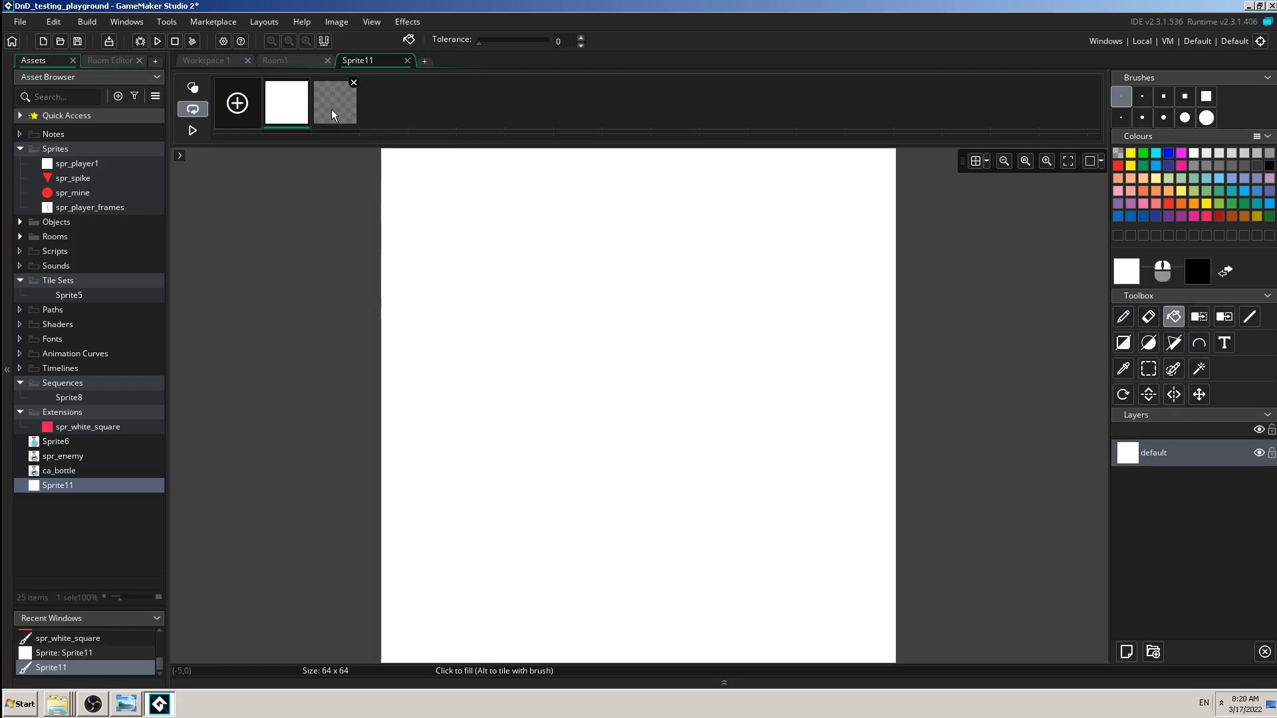
left_click(353, 82)
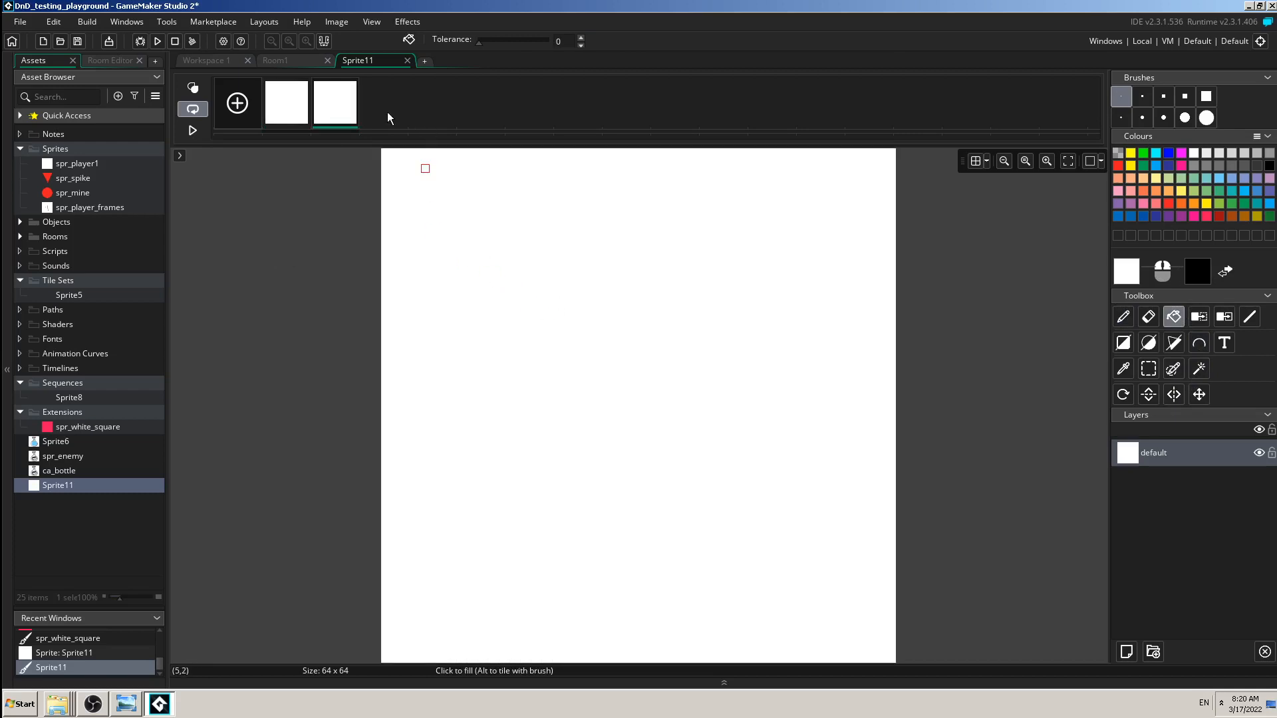
left_click(235, 102)
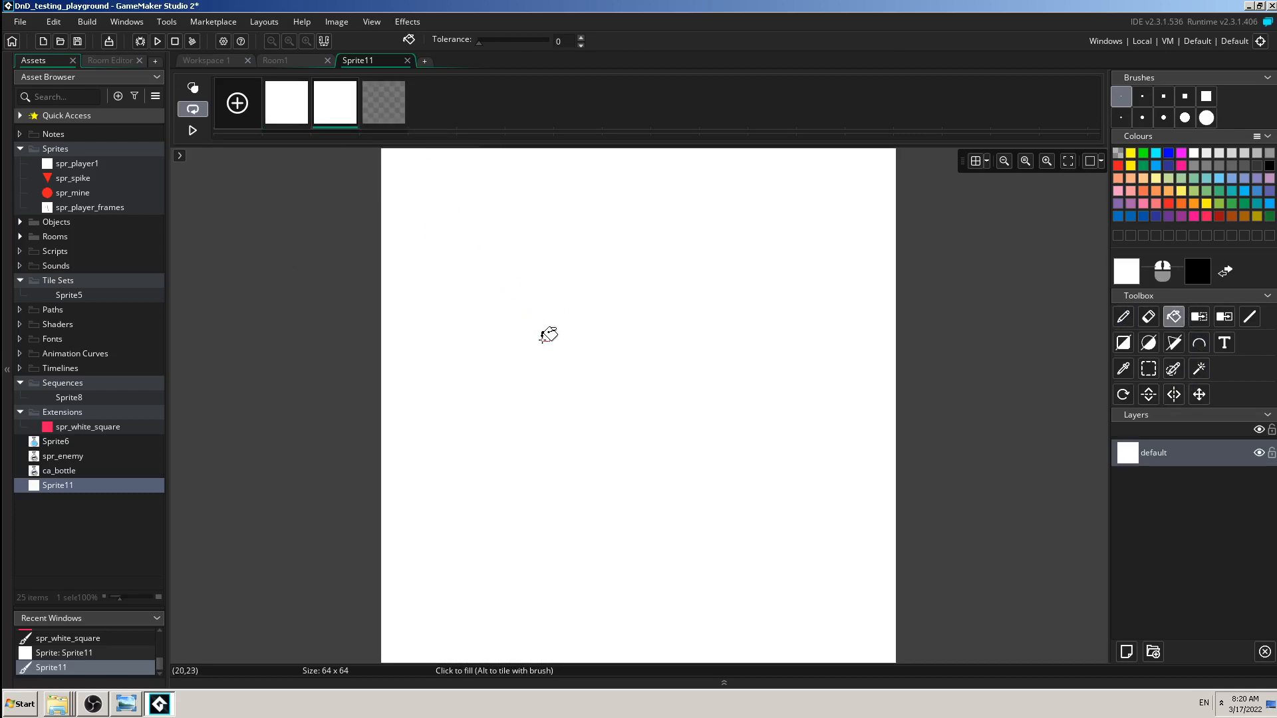
left_click(286, 104)
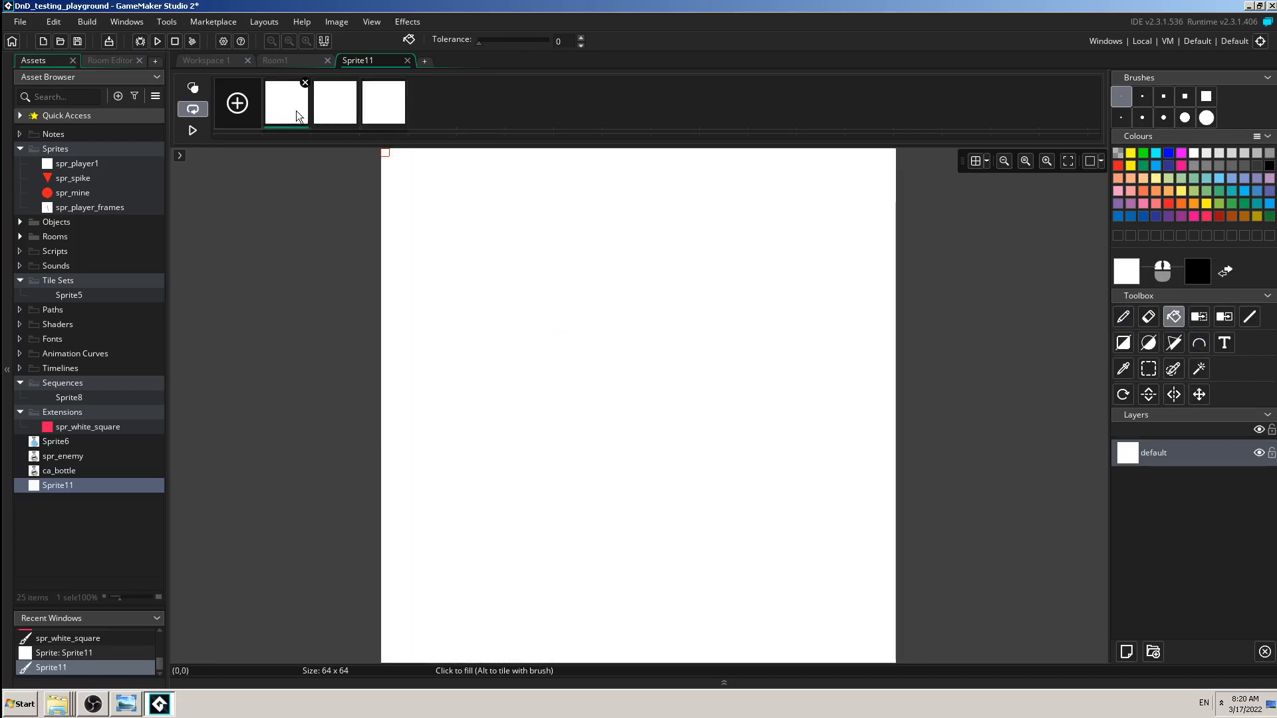
Draw numbers 1, 2 and 3 on the three frames and return to the Sprite11 window
left_click(1122, 317)
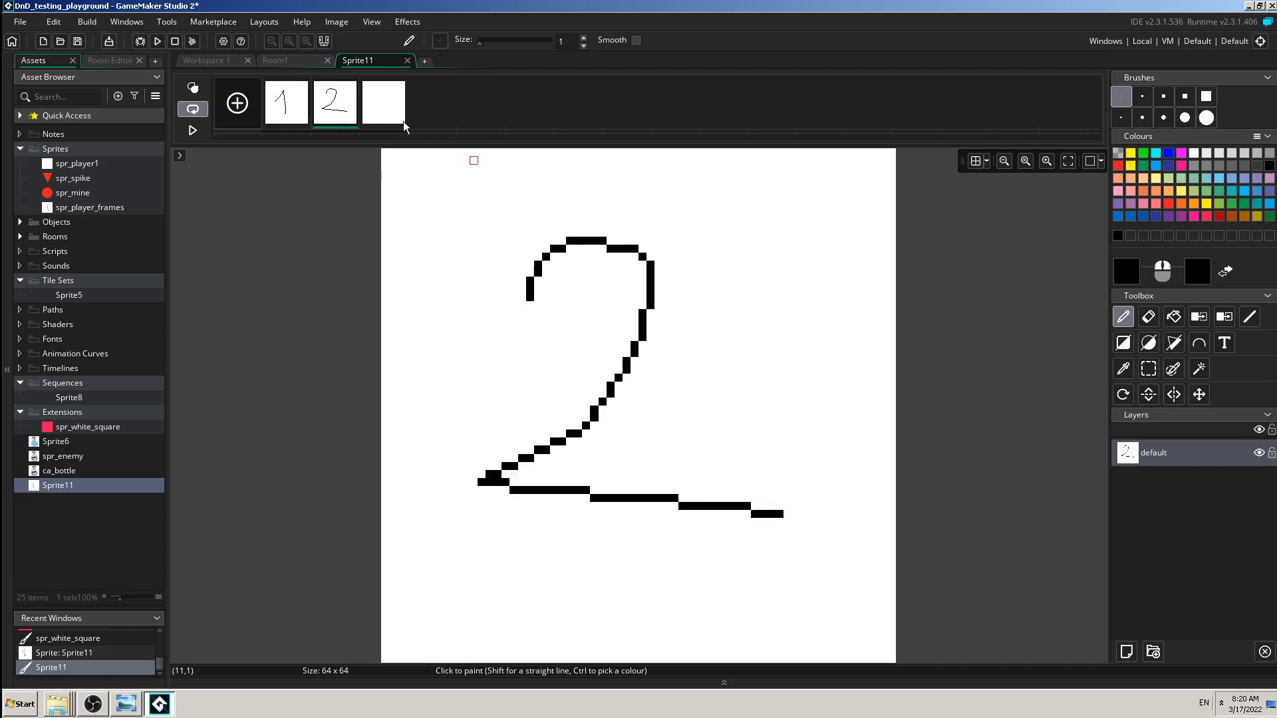
left_click(383, 102)
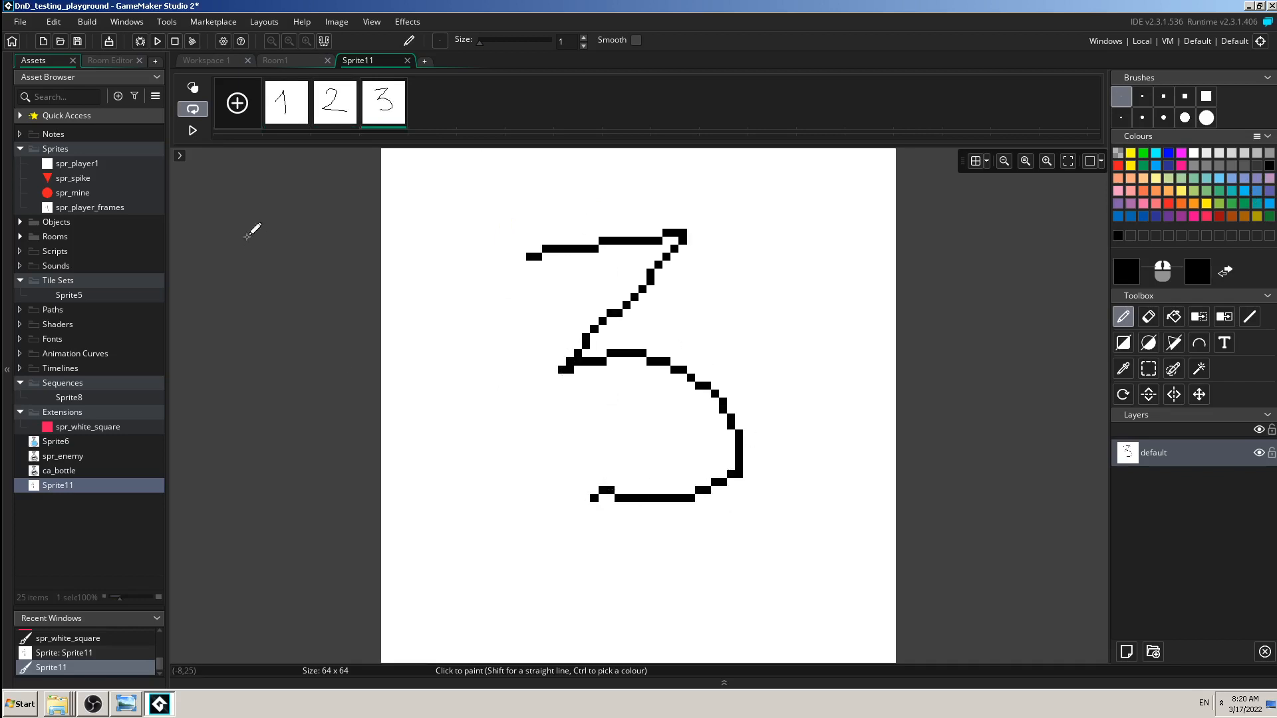
left_click(407, 60)
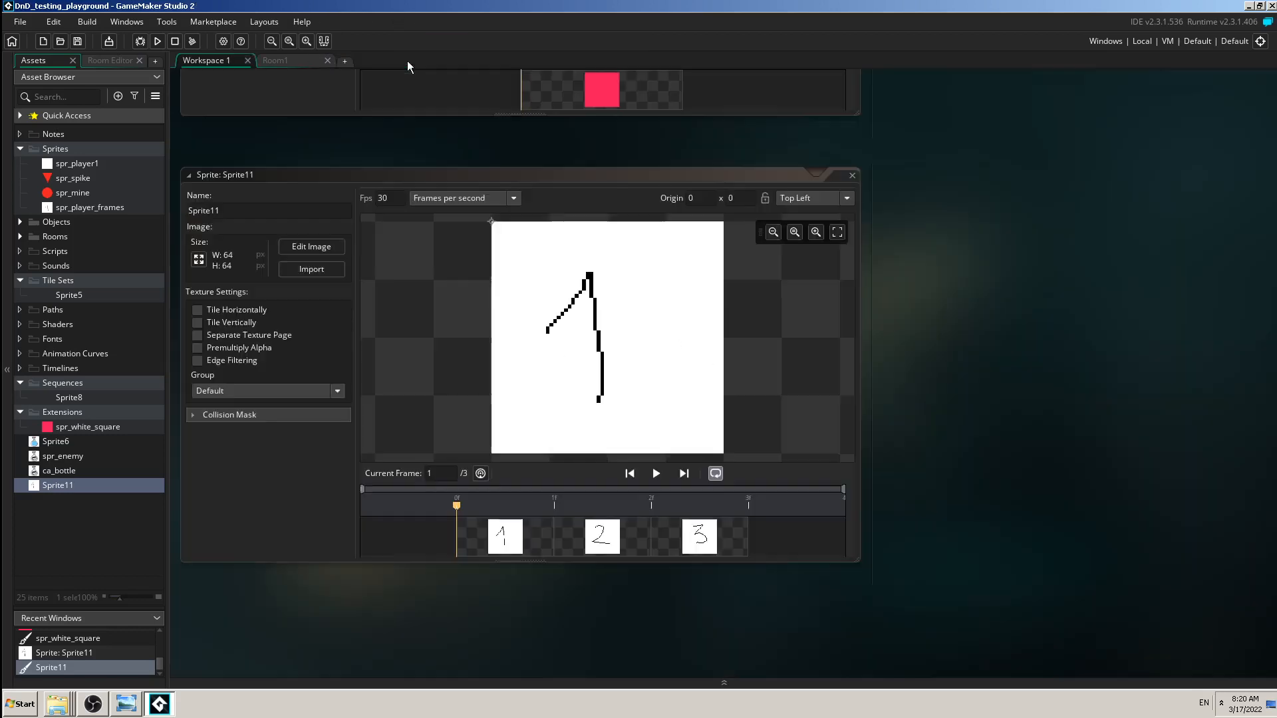
Preview Sprite11's 1-2-3 animation, rewind to frame 1 and play it again
left_click(656, 474)
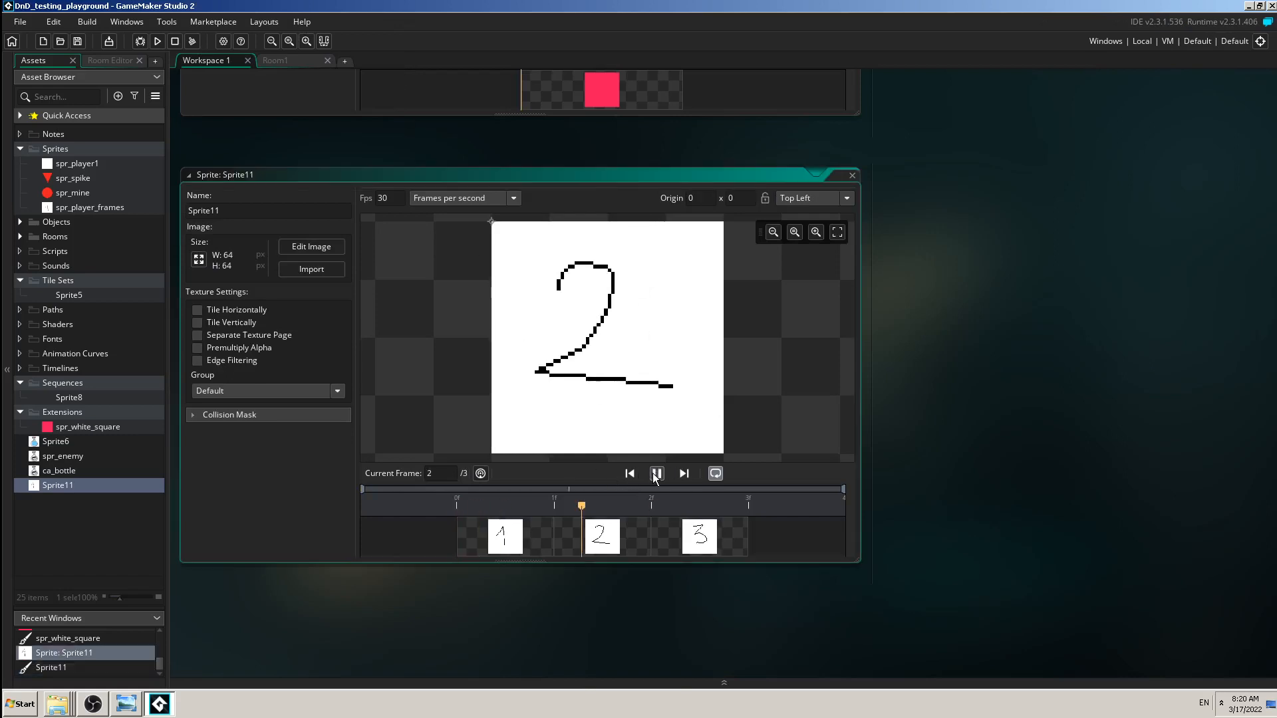
left_click(656, 473)
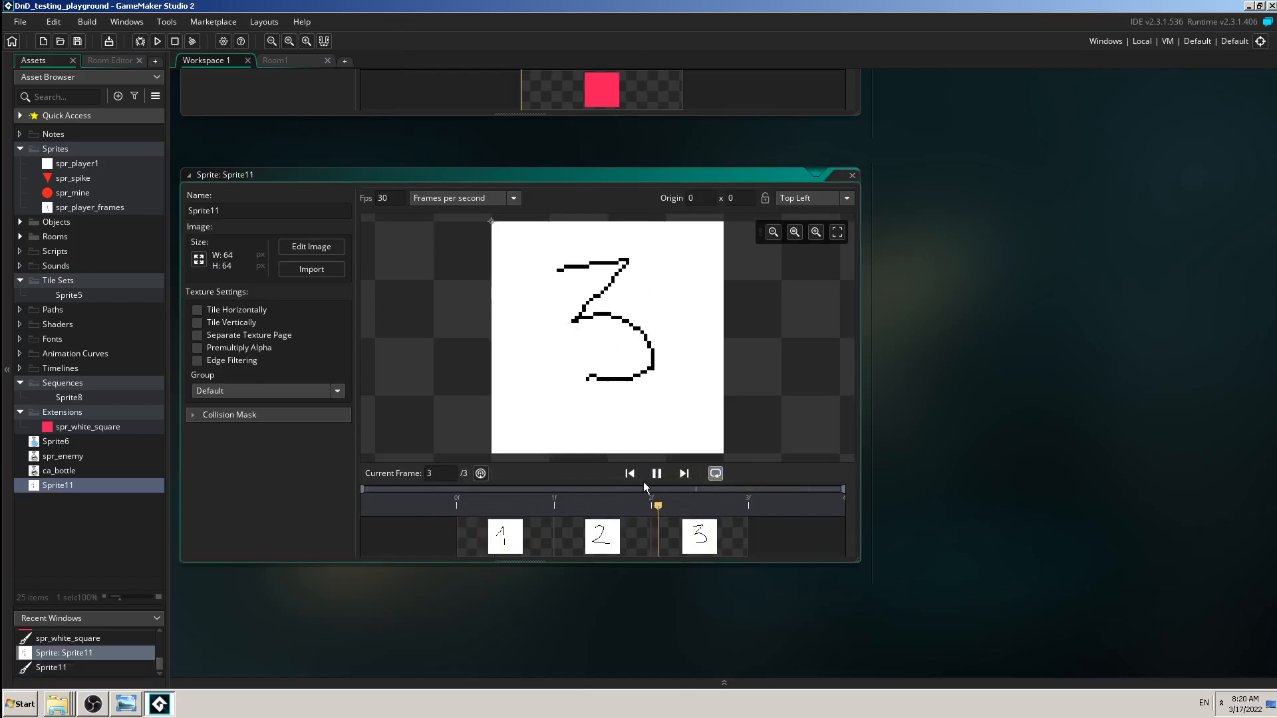
mouse_move(629, 474)
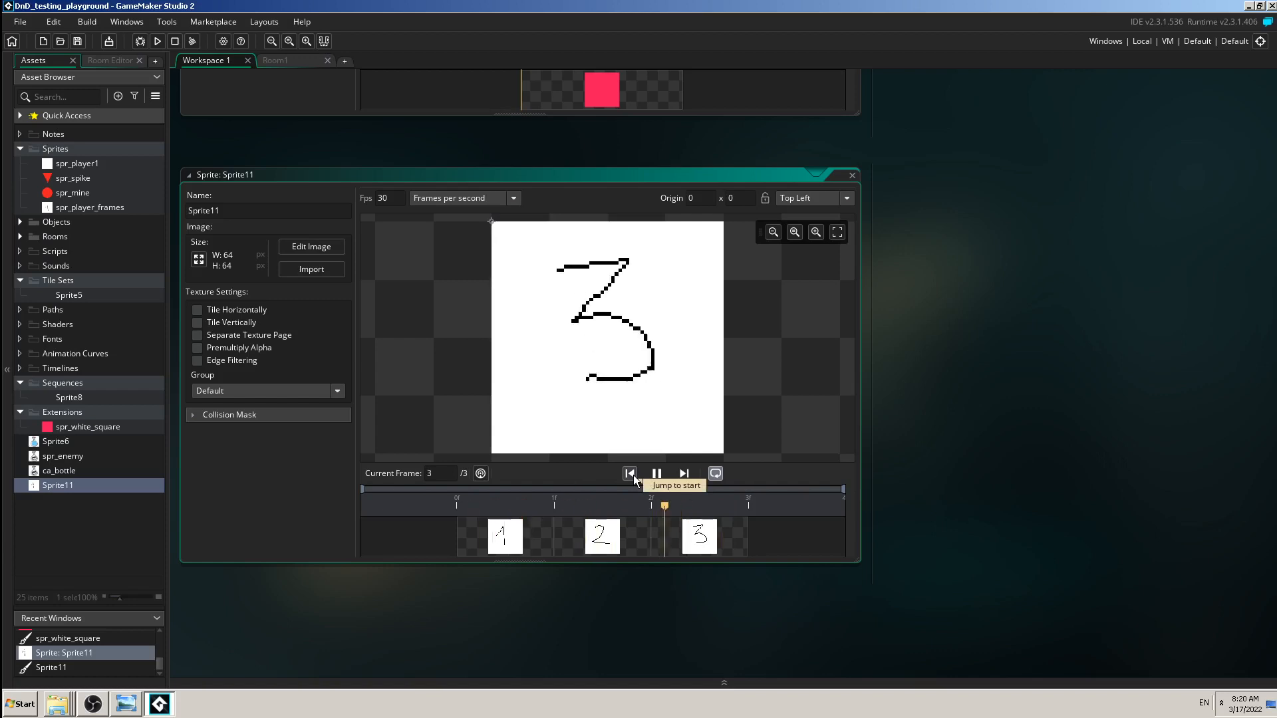
left_click(629, 473)
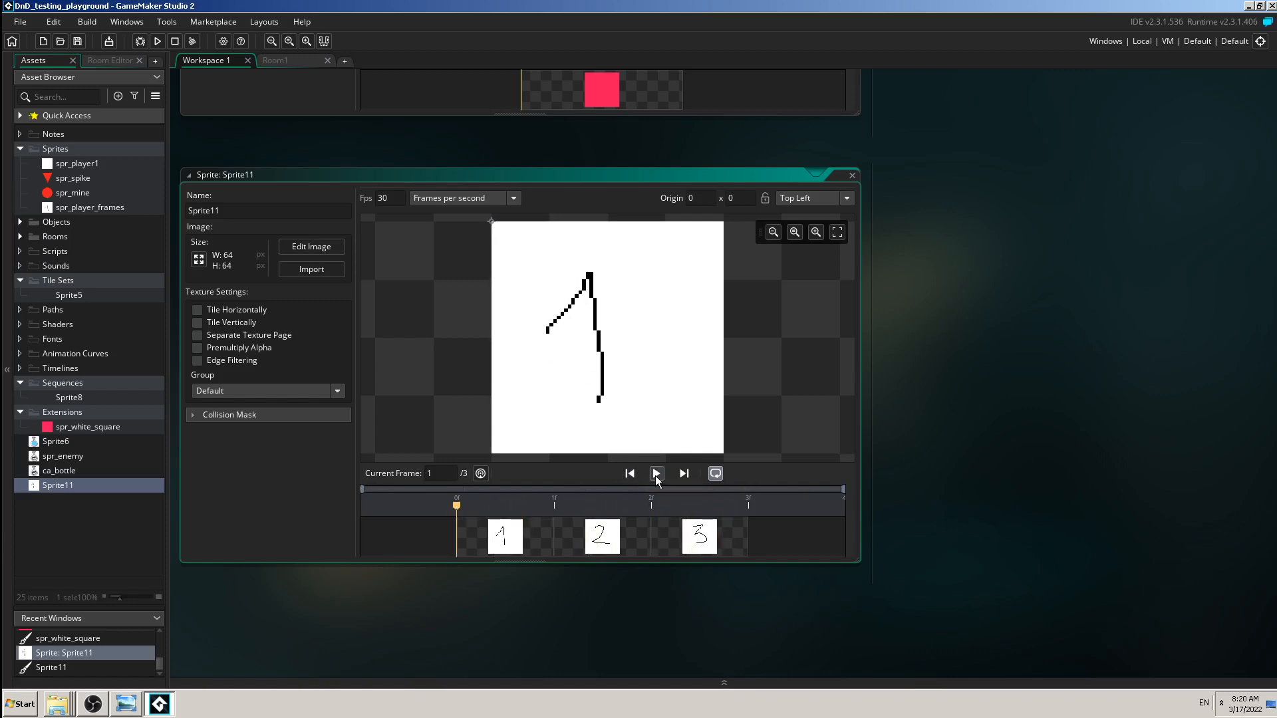
left_click(125, 703)
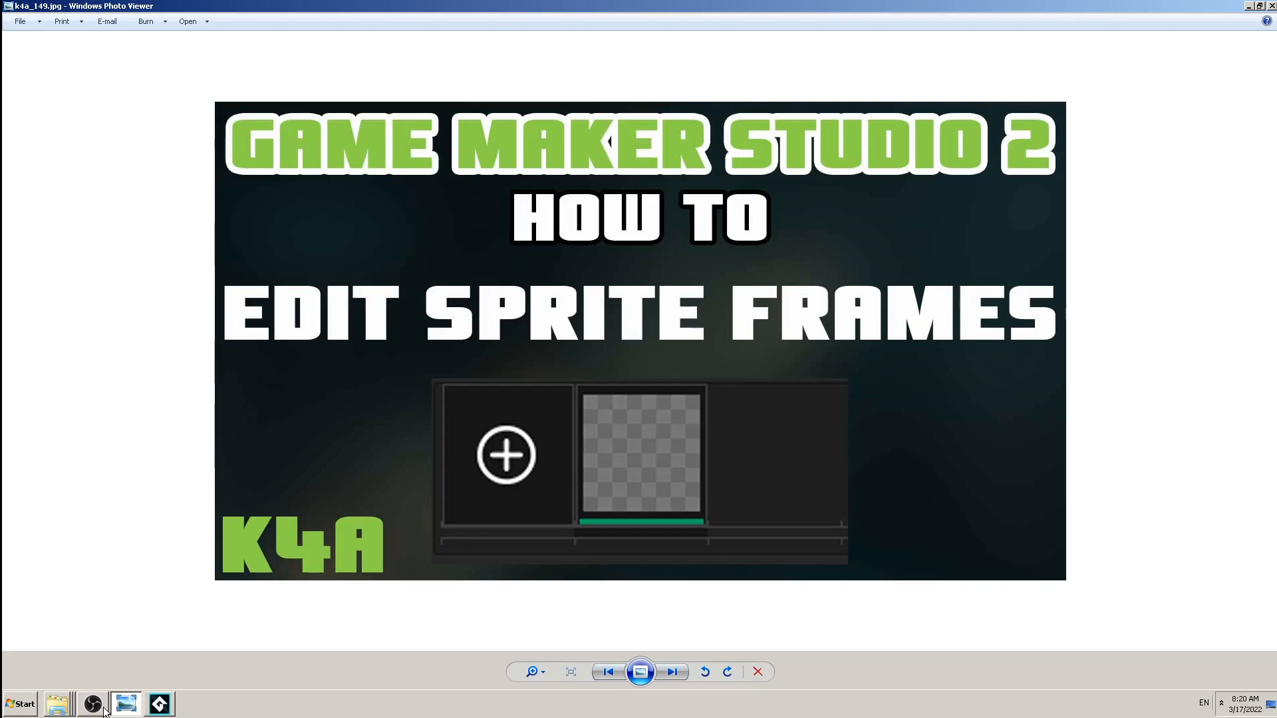
mouse_move(195, 403)
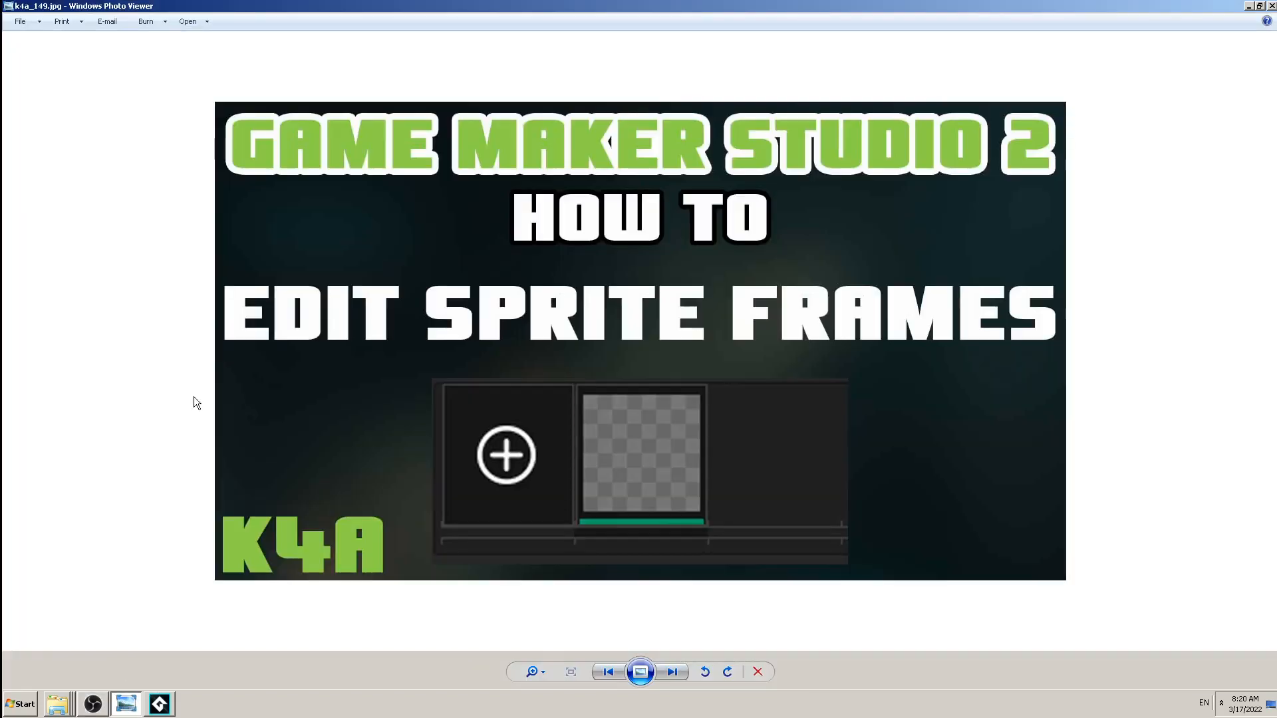
mouse_move(114, 470)
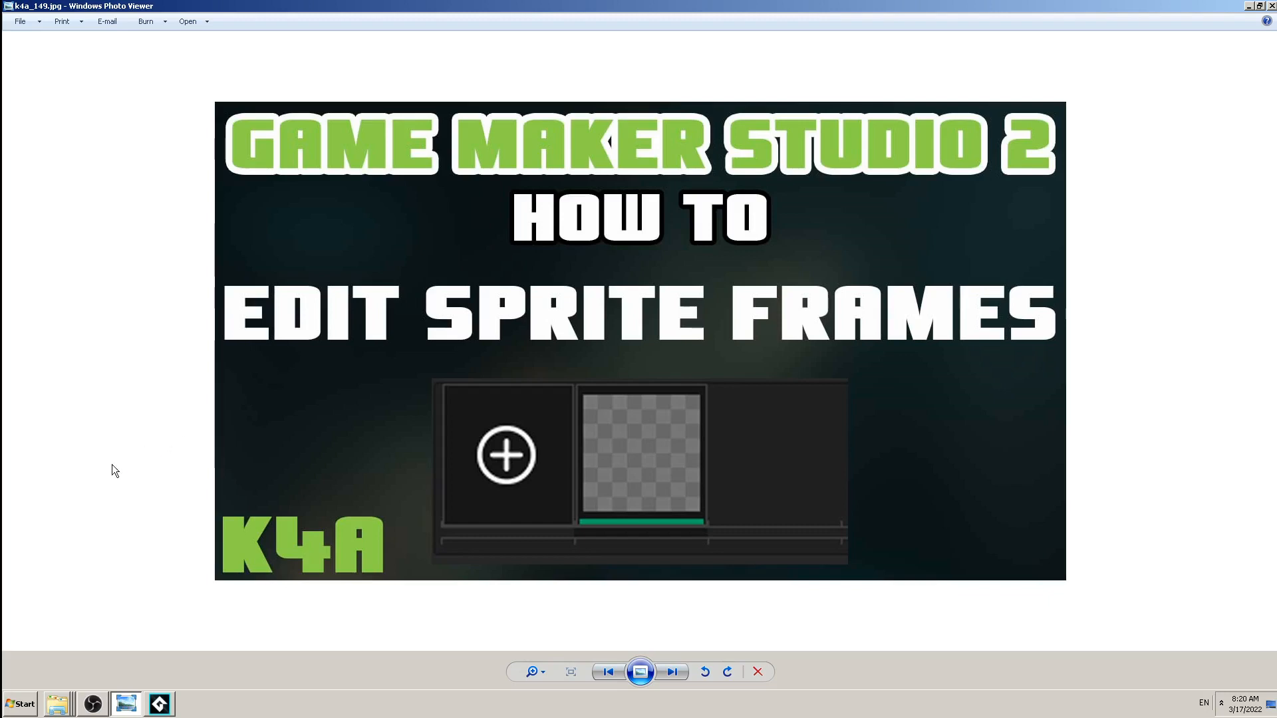
Return to Sprite11's first frame in the GameMaker image editor
left_click(92, 704)
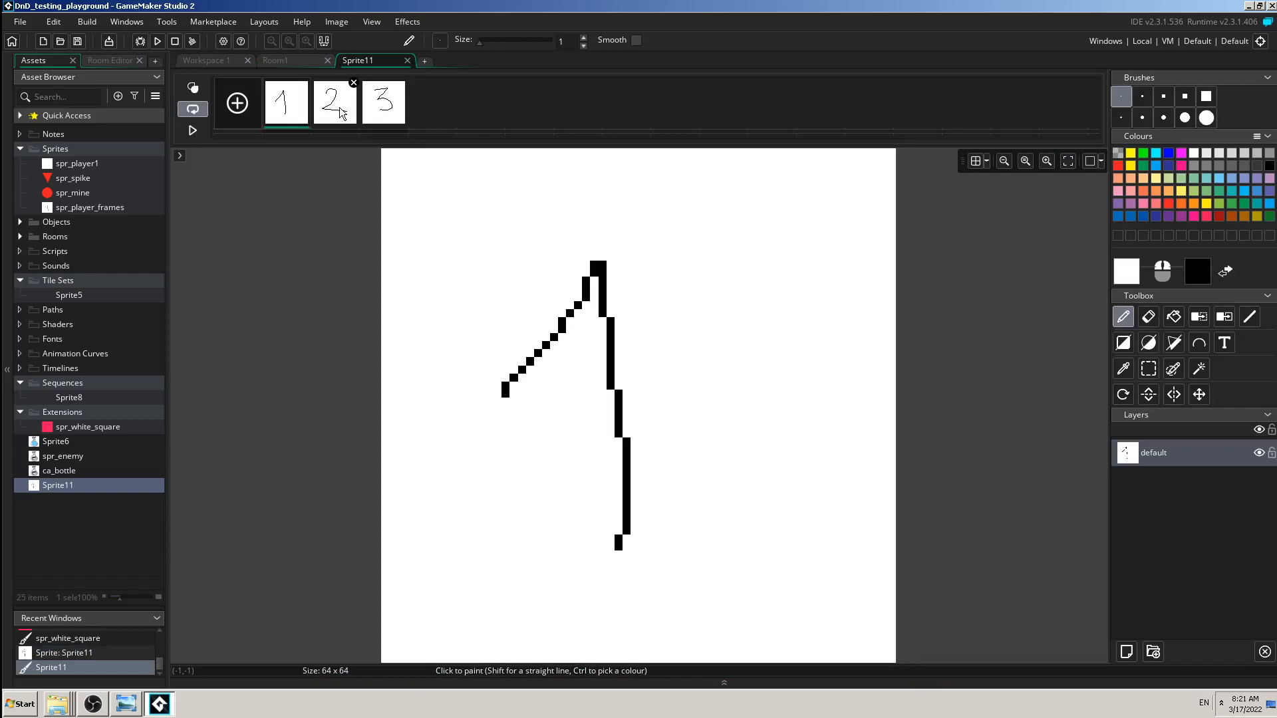
left_click(334, 101)
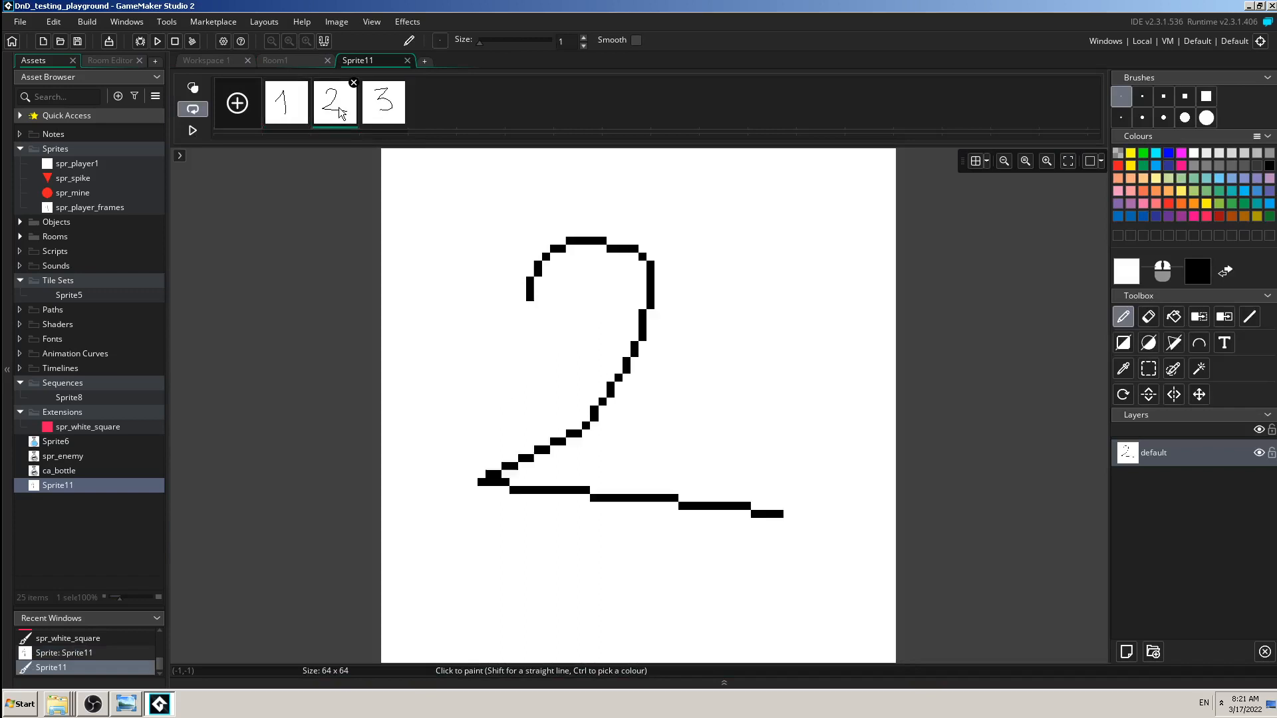
mouse_move(349, 114)
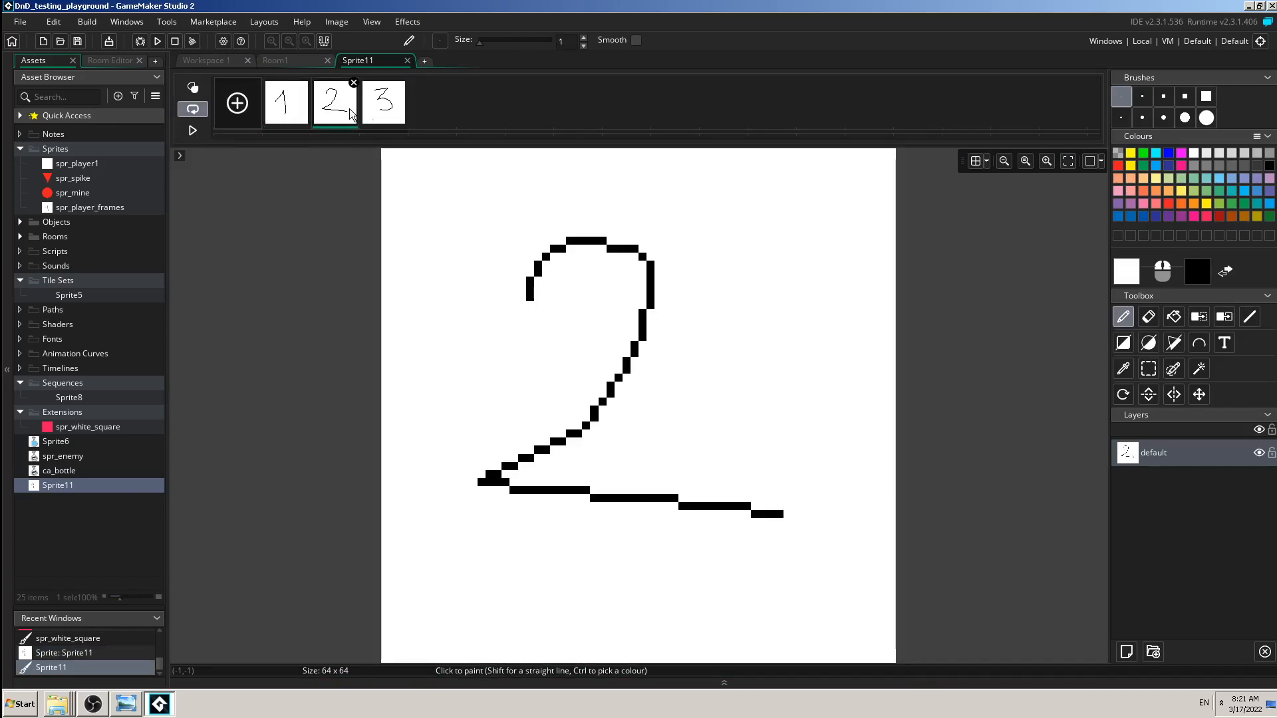
left_click(383, 102)
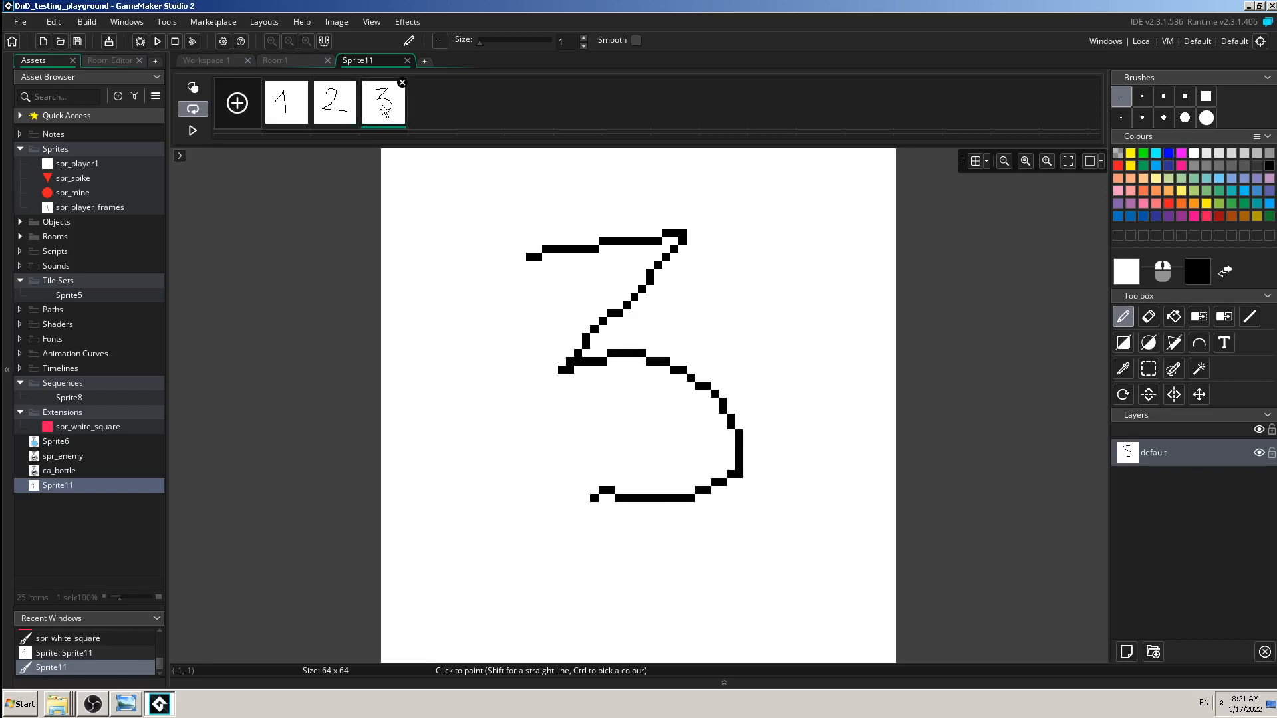
left_click(286, 102)
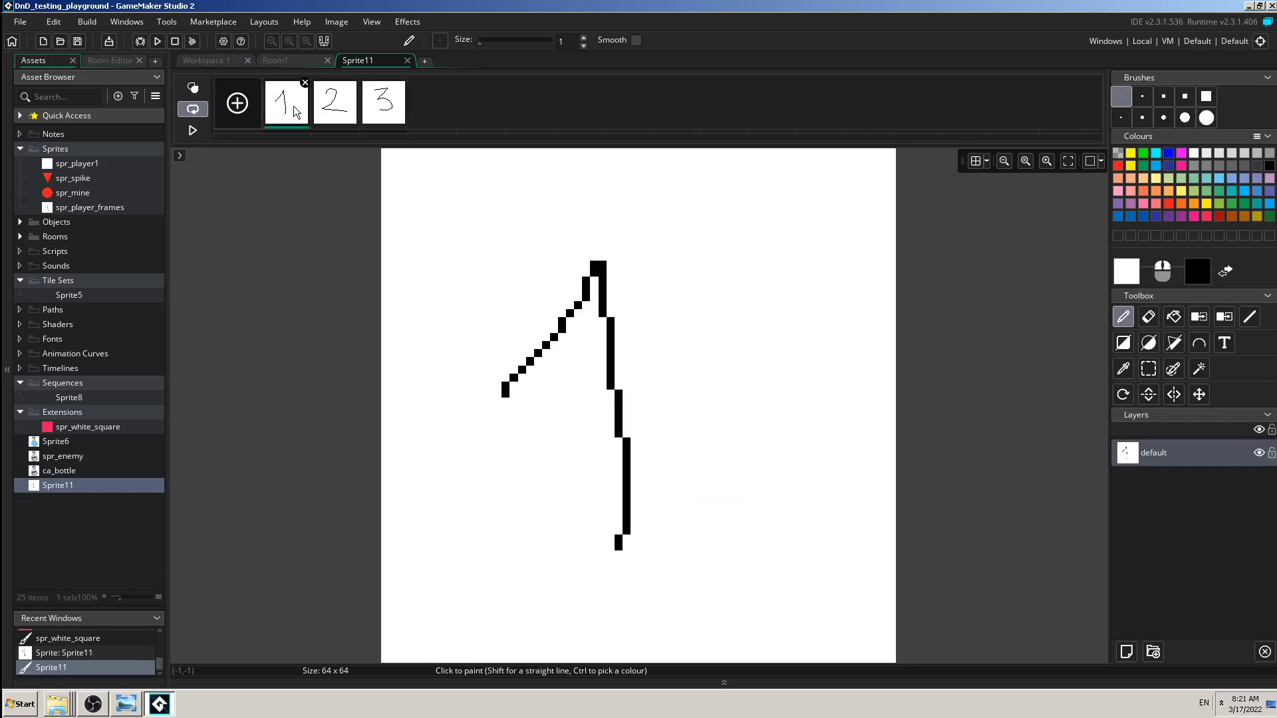